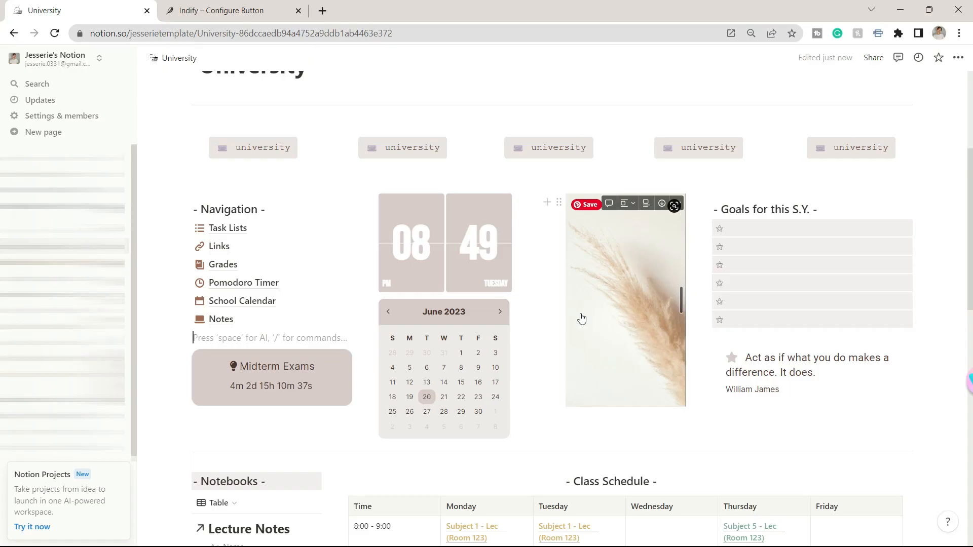
mouse_move(656, 274)
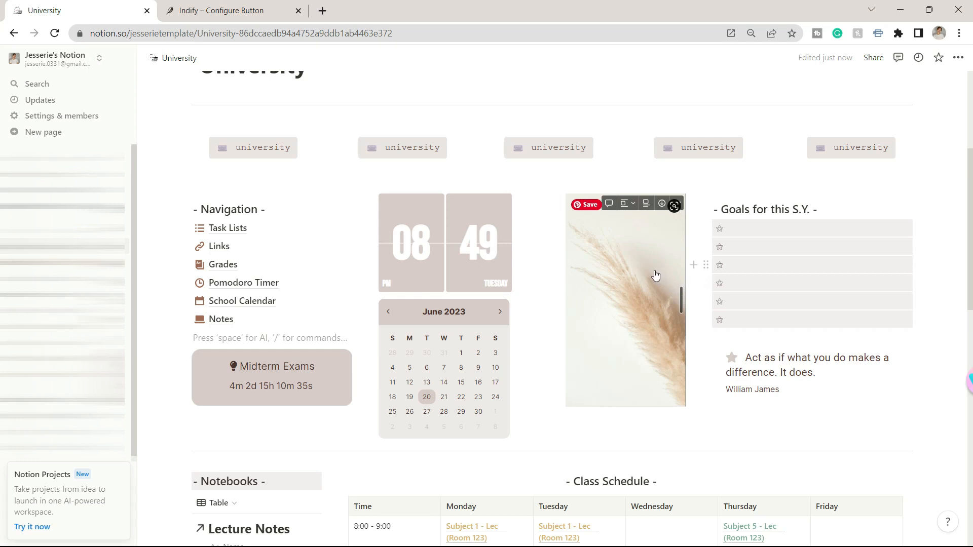
mouse_move(617, 318)
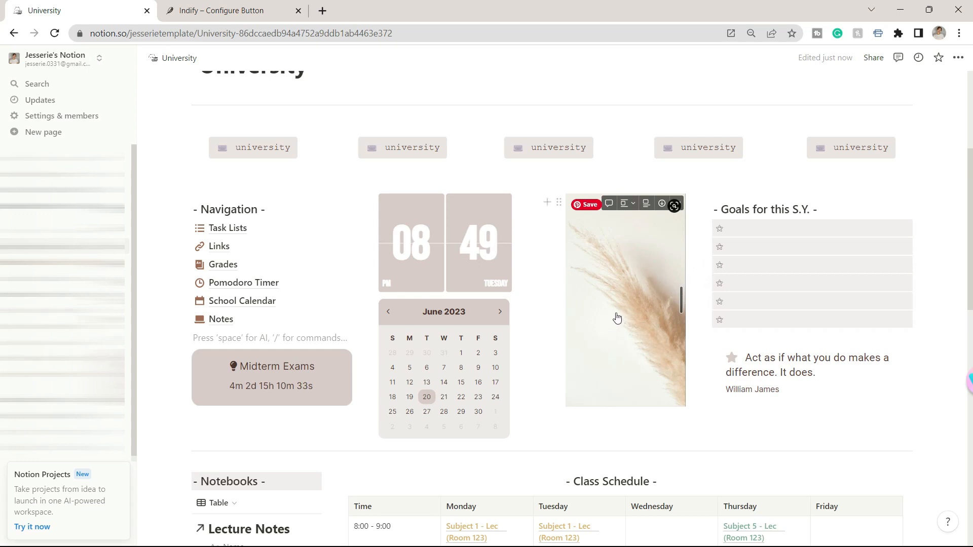
Step: Type 'Pass all subjects' into the first starred goal row, then scroll toward Notebooks
left_click(753, 228)
type("Pass all s")
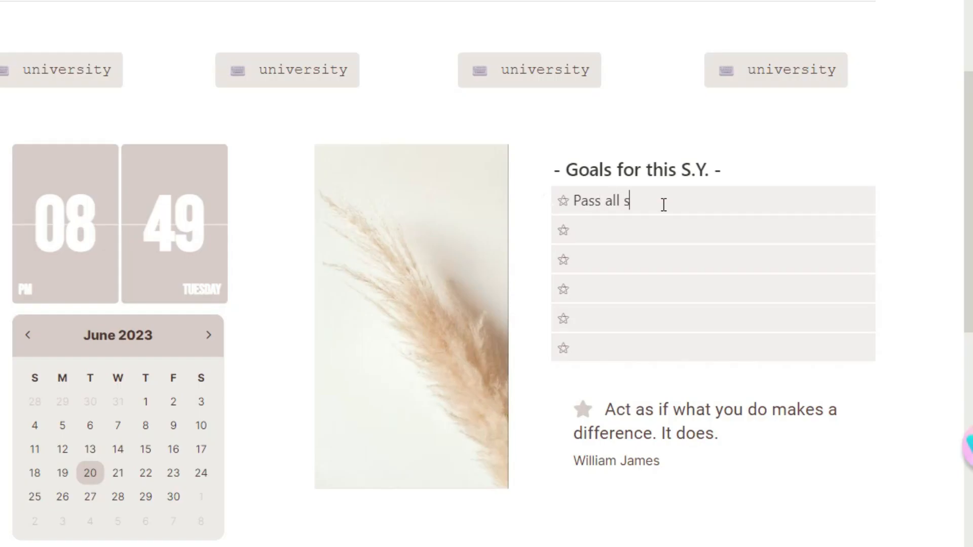
type("ubj")
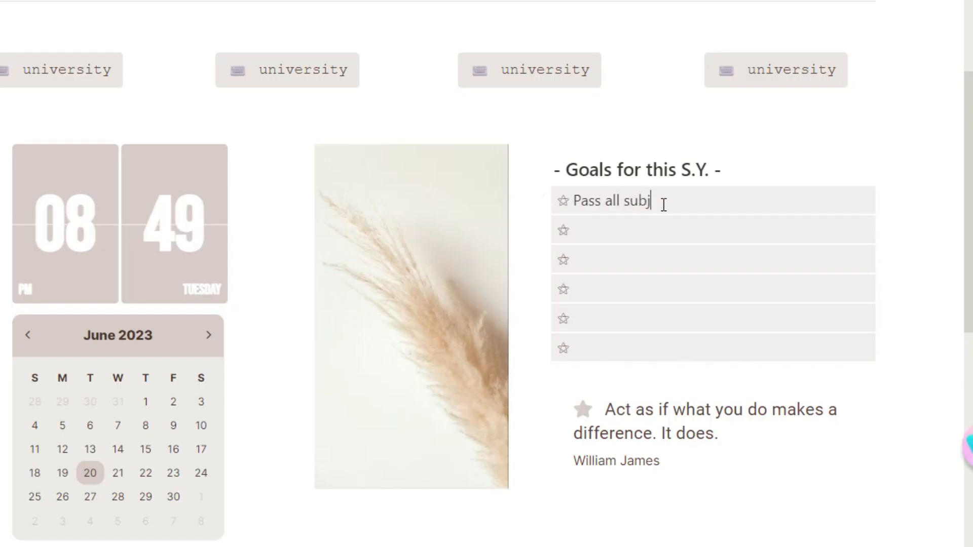
type("ects")
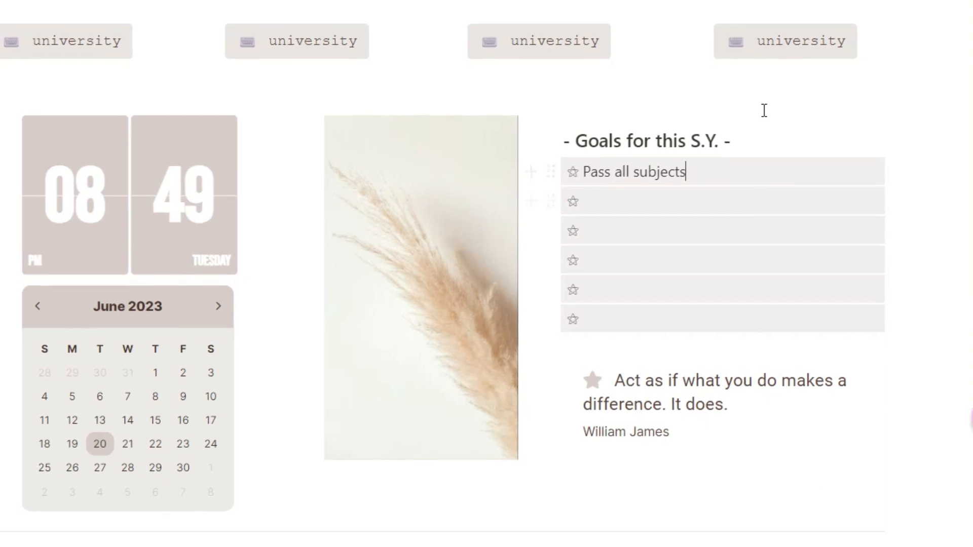
scroll("down", 3)
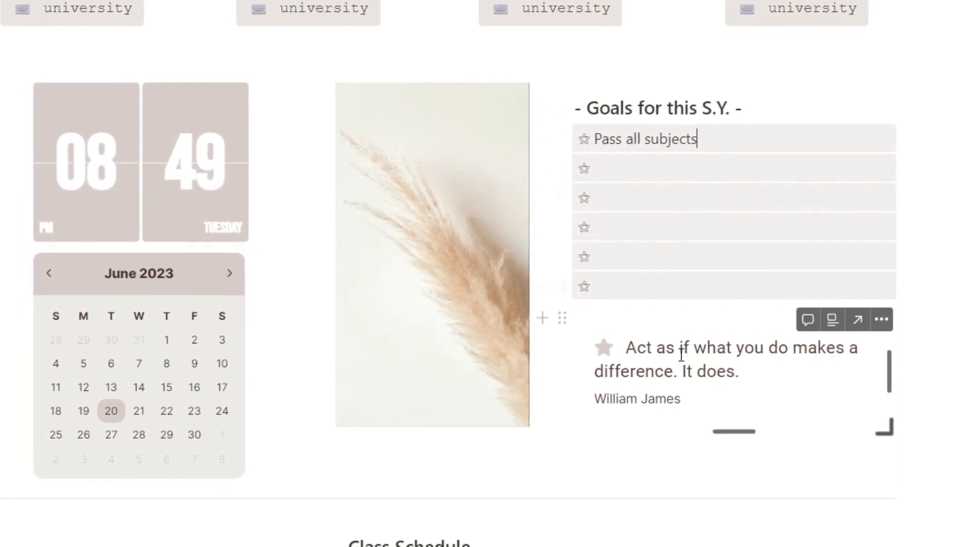
scroll("down", 3)
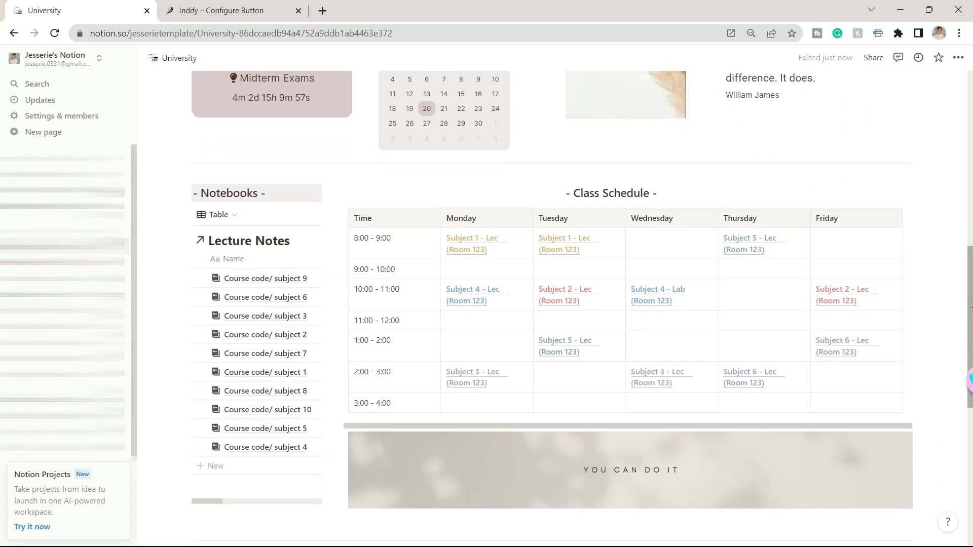
scroll("down", 3)
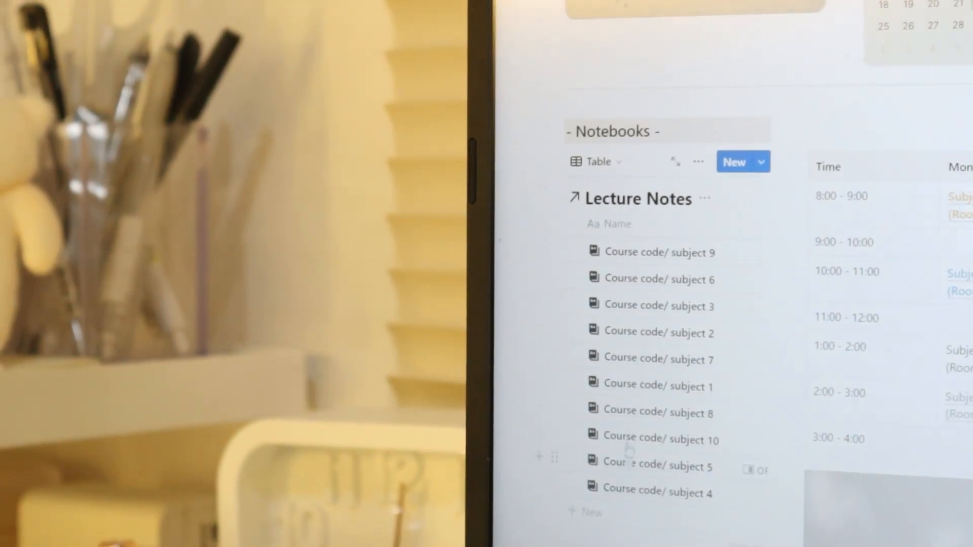
left_click(216, 168)
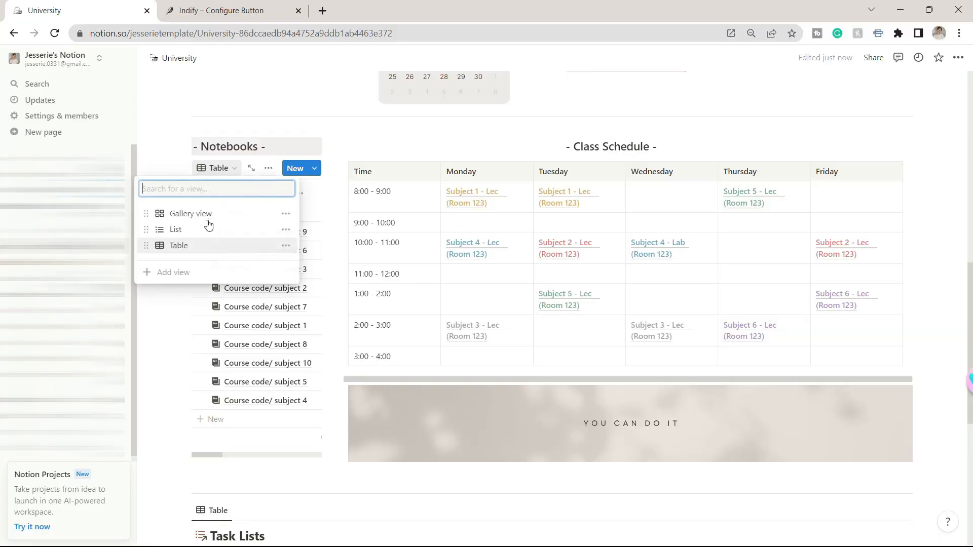
left_click(190, 213)
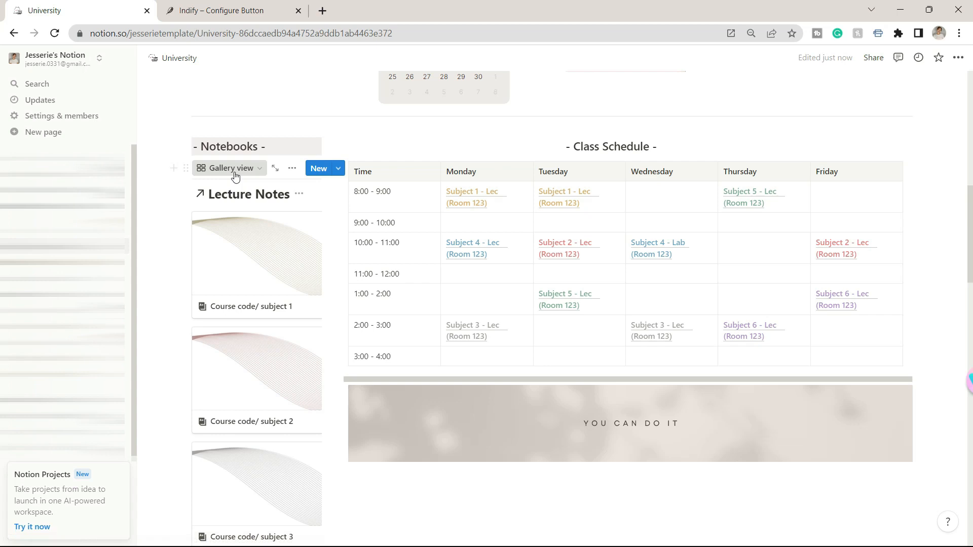
left_click(229, 167)
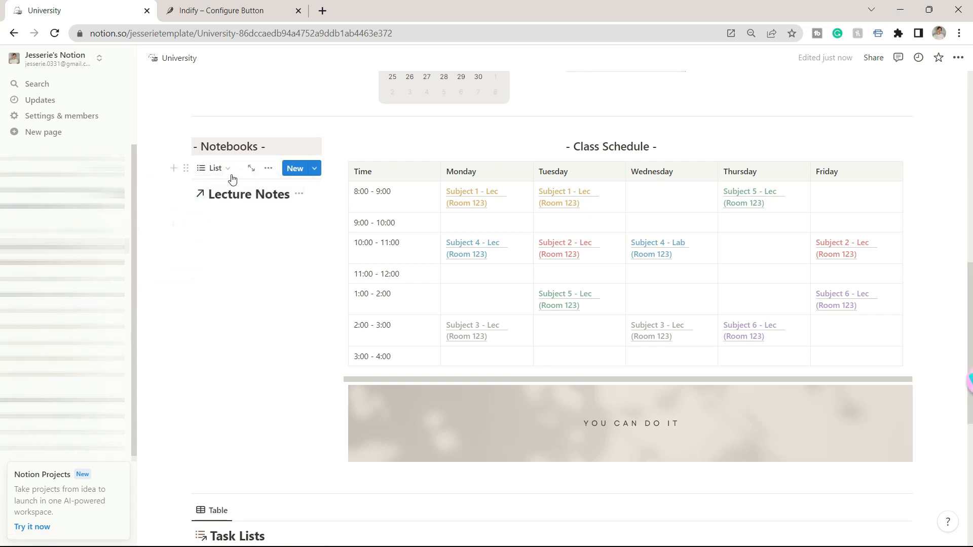
left_click(216, 167)
type("Subj")
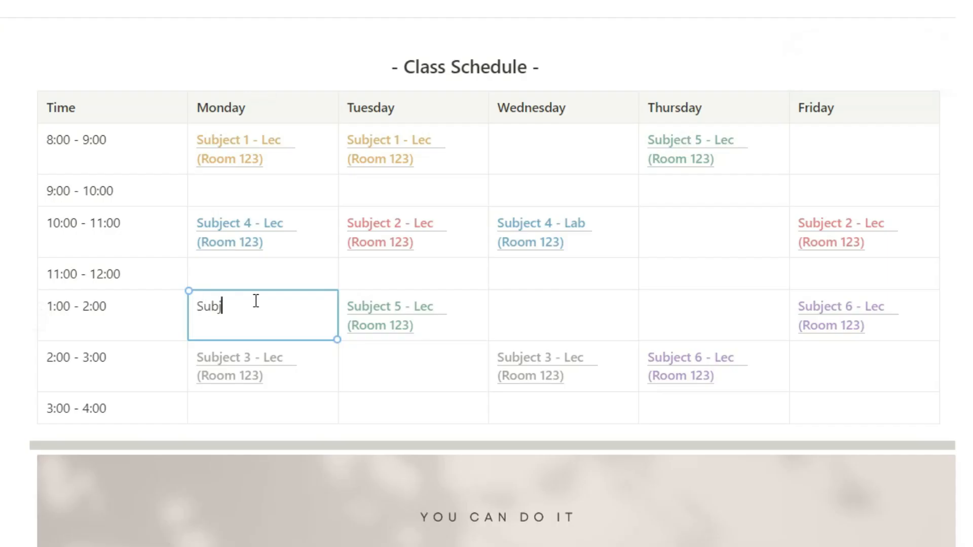
Step: Enter 'Subject 5 - Lec (Room 124)' in the Monday 1:00–2:00 schedule cell
type("ect 5 - Lec (")
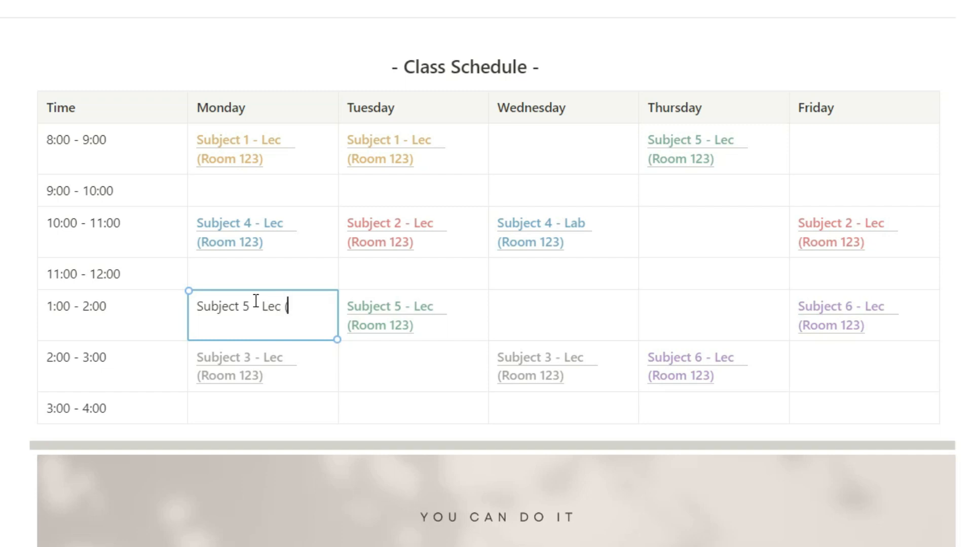
type("Room 124)")
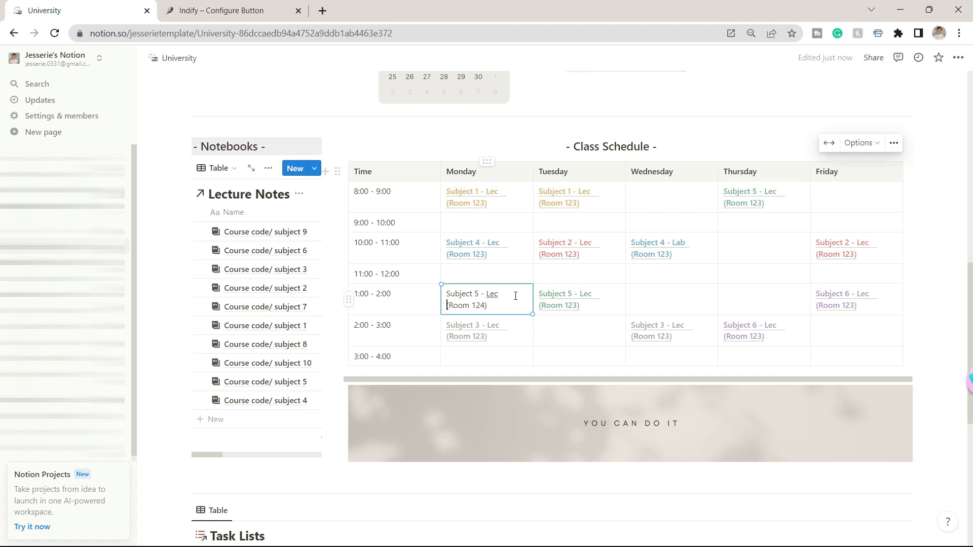
mouse_move(529, 287)
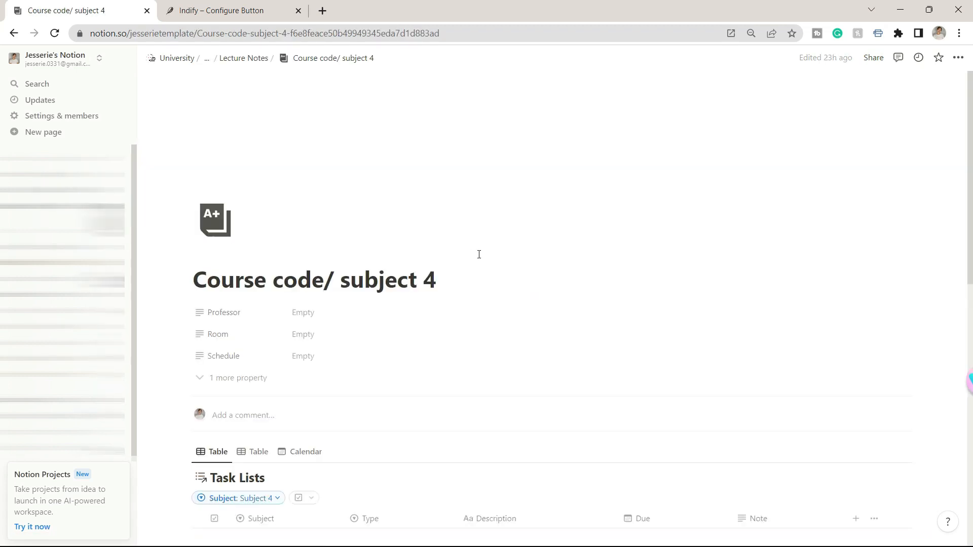
scroll("down", 3)
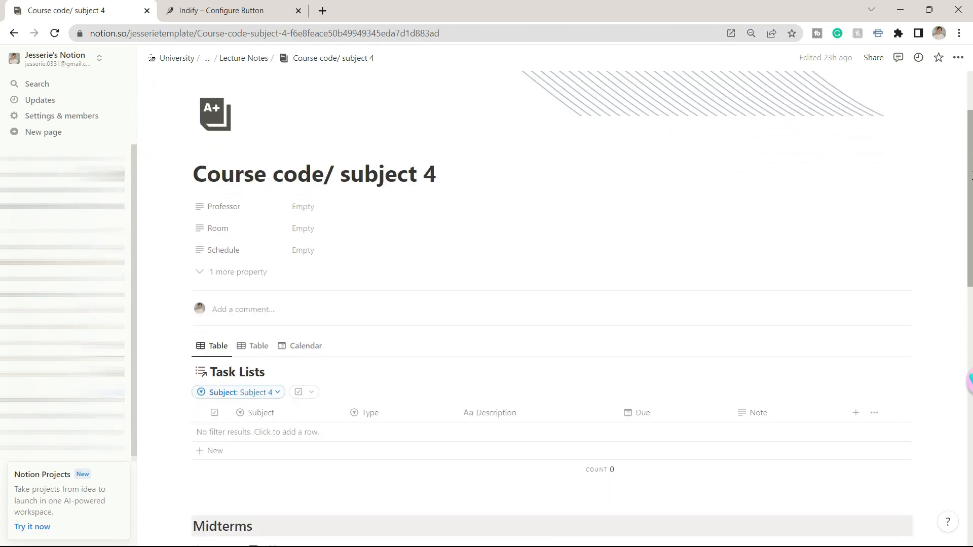
scroll("down", 3)
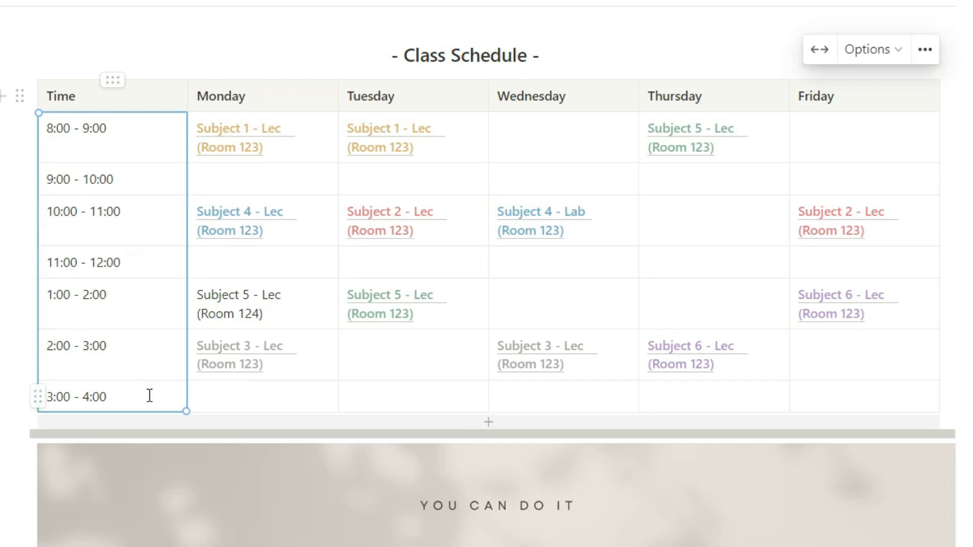
mouse_move(111, 91)
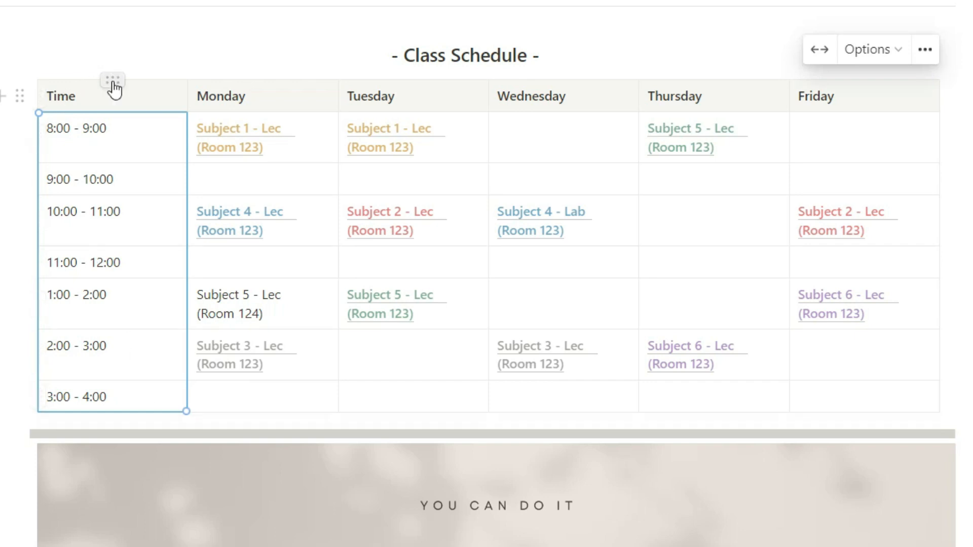
scroll("down", 3)
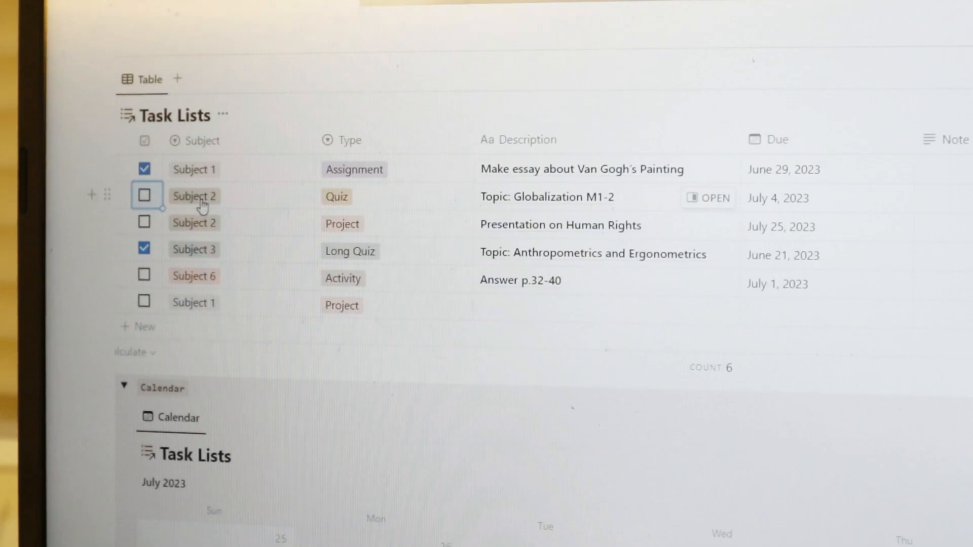
left_click(337, 196)
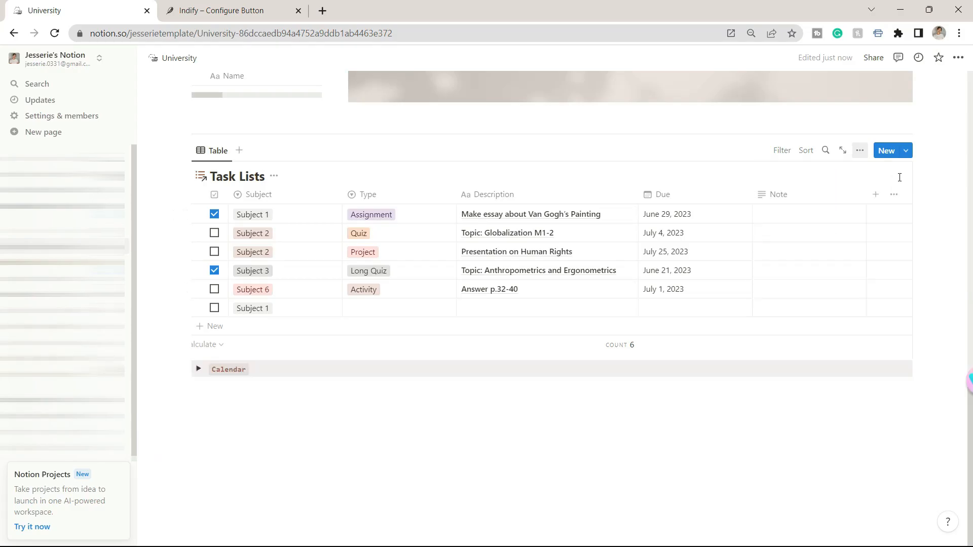
mouse_move(814, 215)
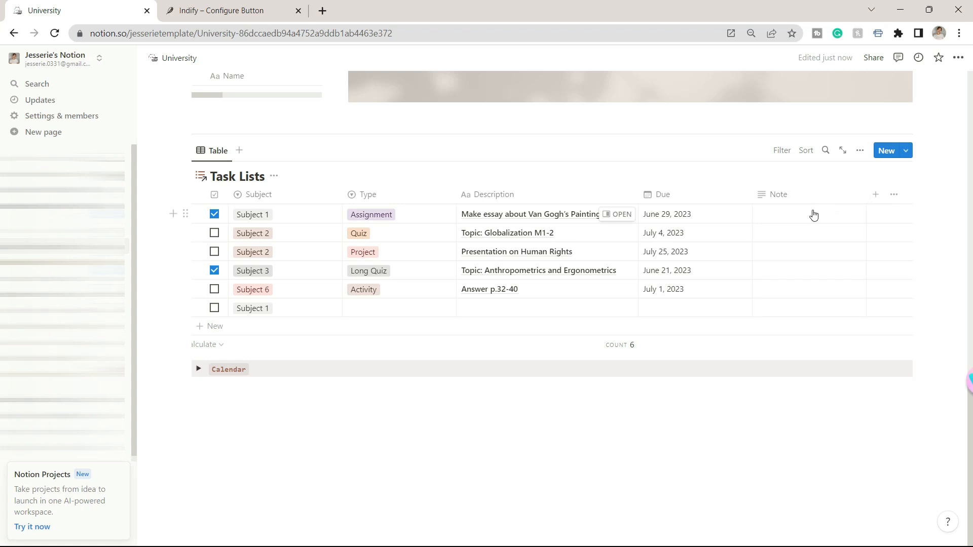
mouse_move(322, 186)
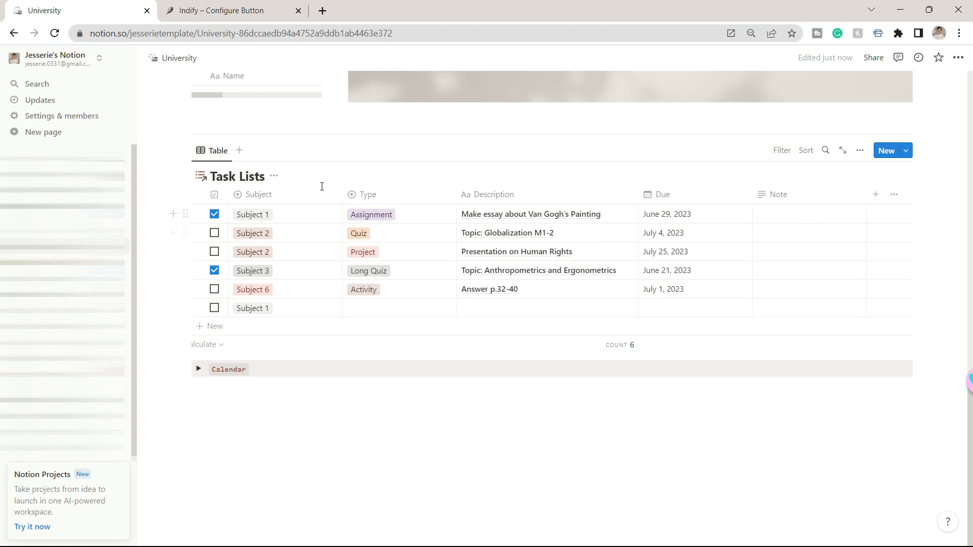
left_click(370, 214)
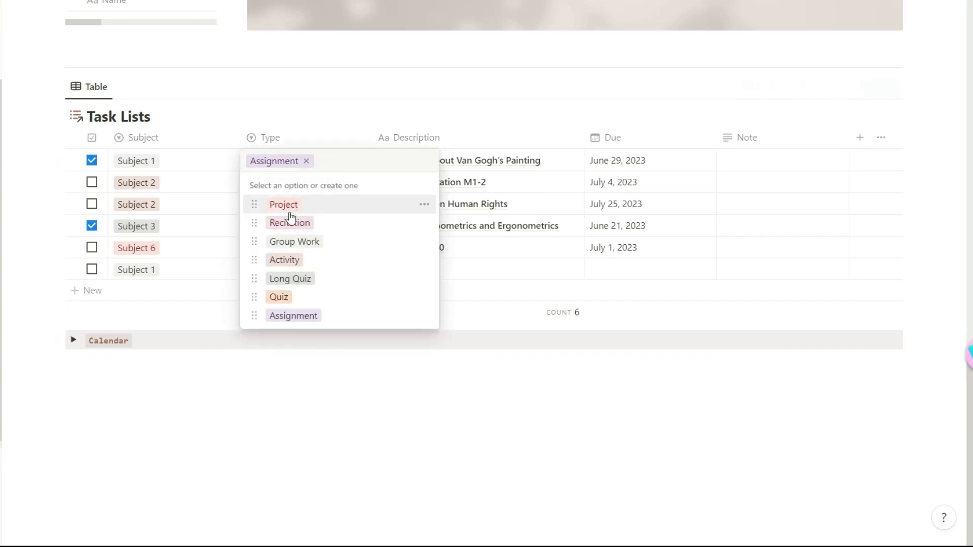
mouse_move(283, 325)
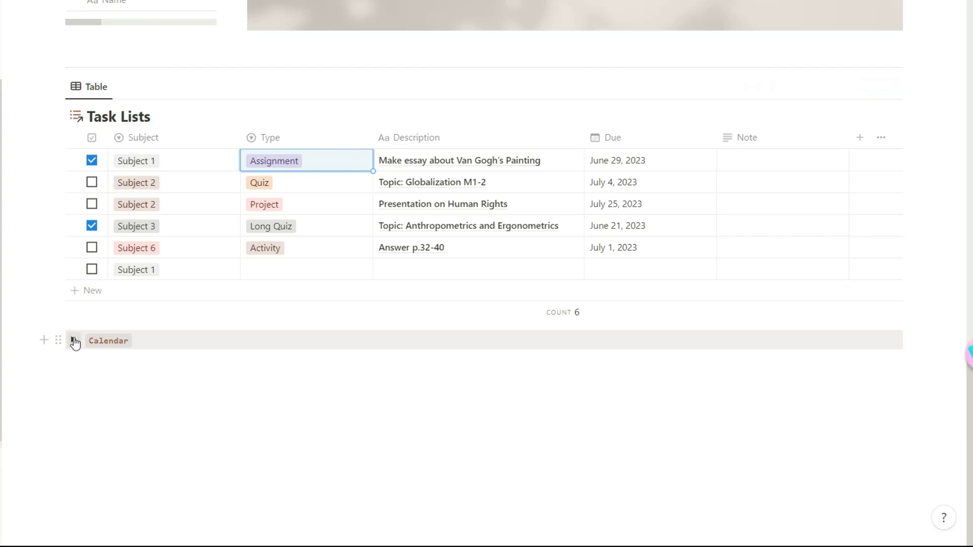
left_click(73, 341)
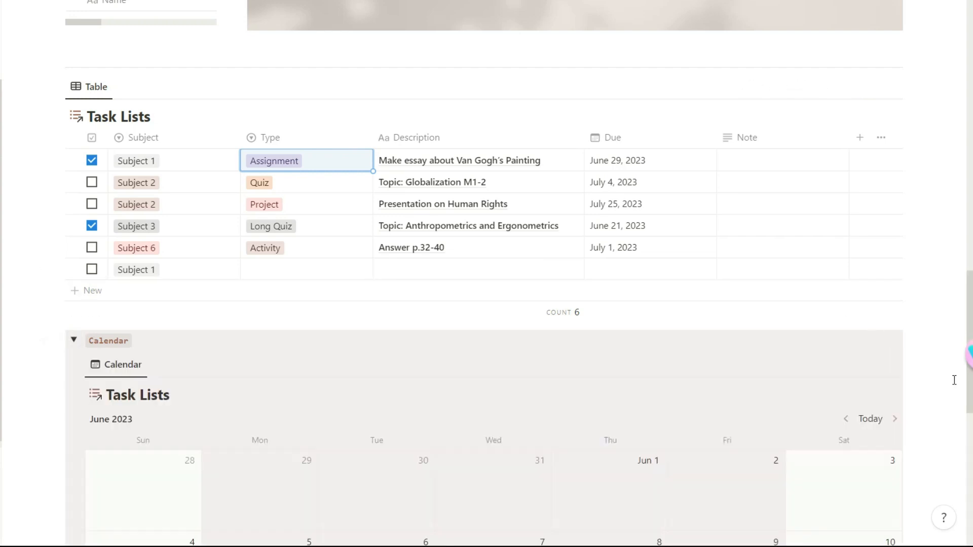
scroll("down", 3)
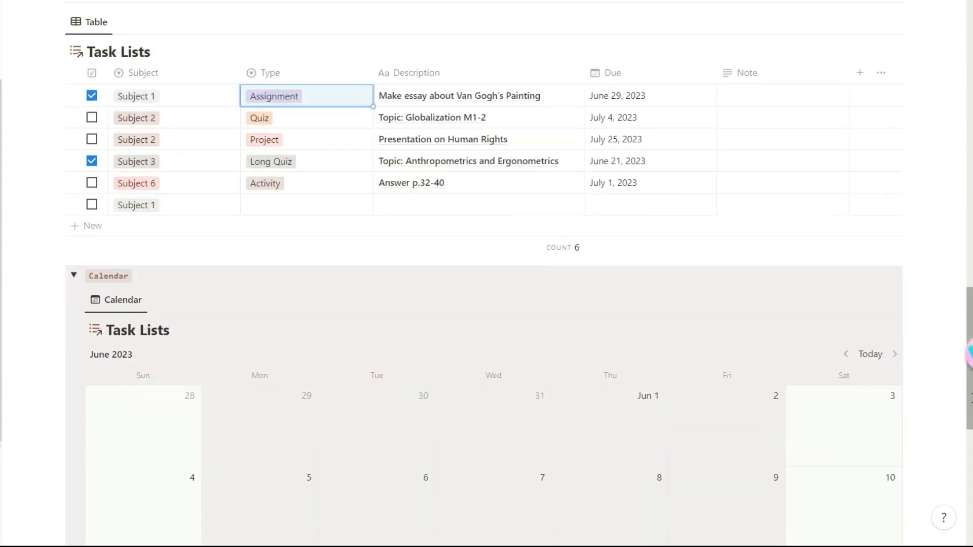
scroll("down", 3)
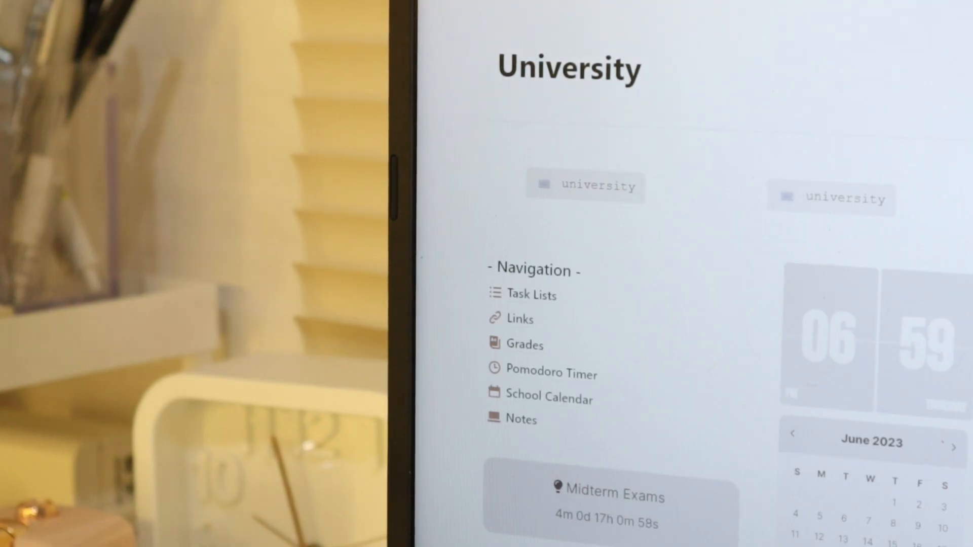
Step: Open Task Lists to view Activity's type options, then return to University and open Links
left_click(532, 294)
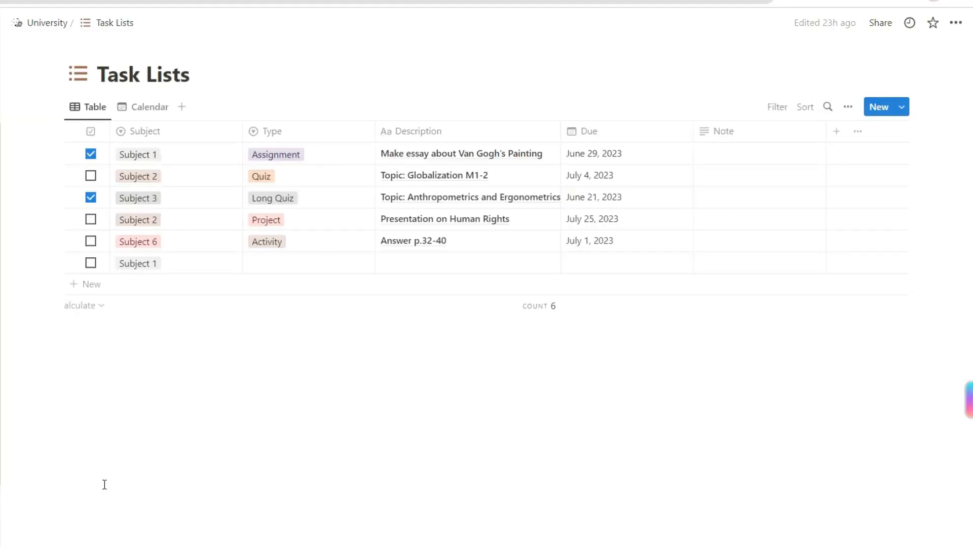
left_click(267, 241)
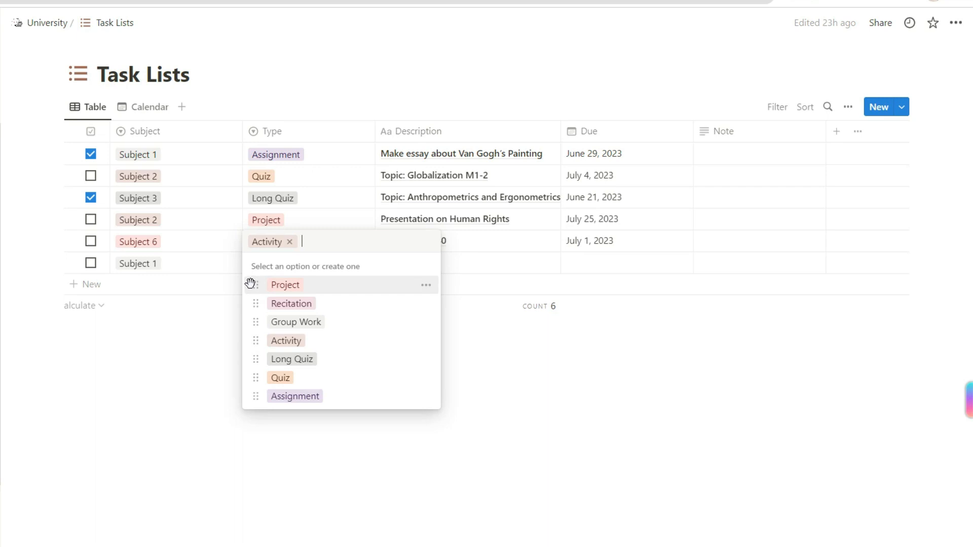
mouse_move(242, 295)
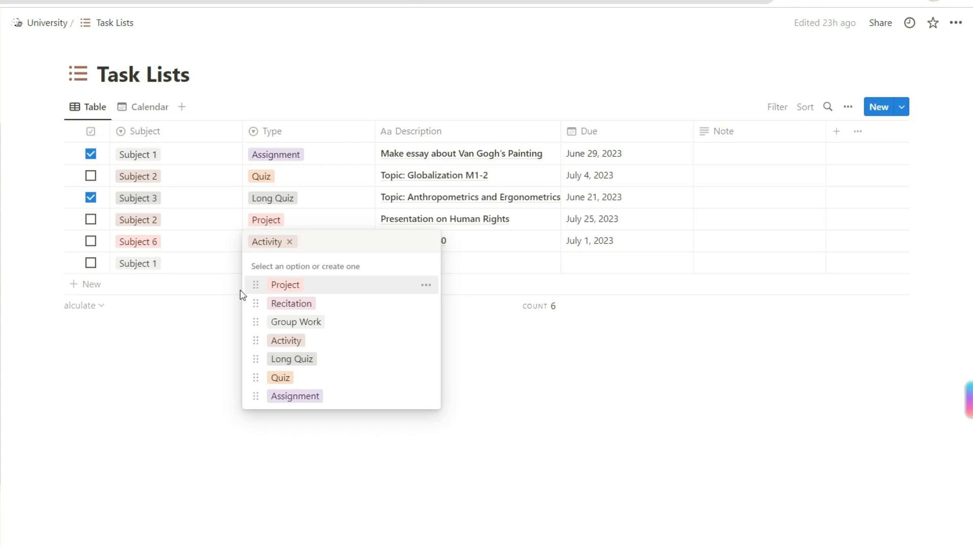
mouse_move(269, 309)
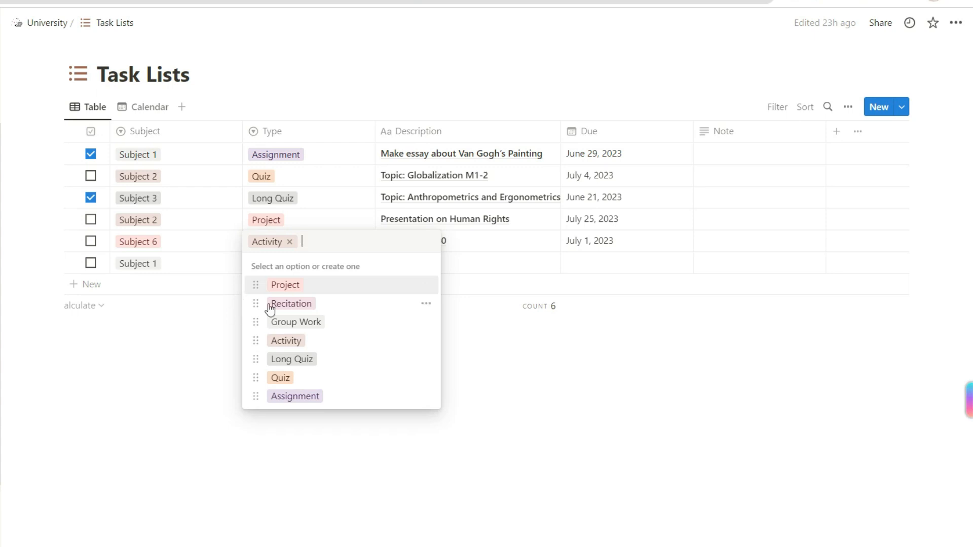
left_click(49, 22)
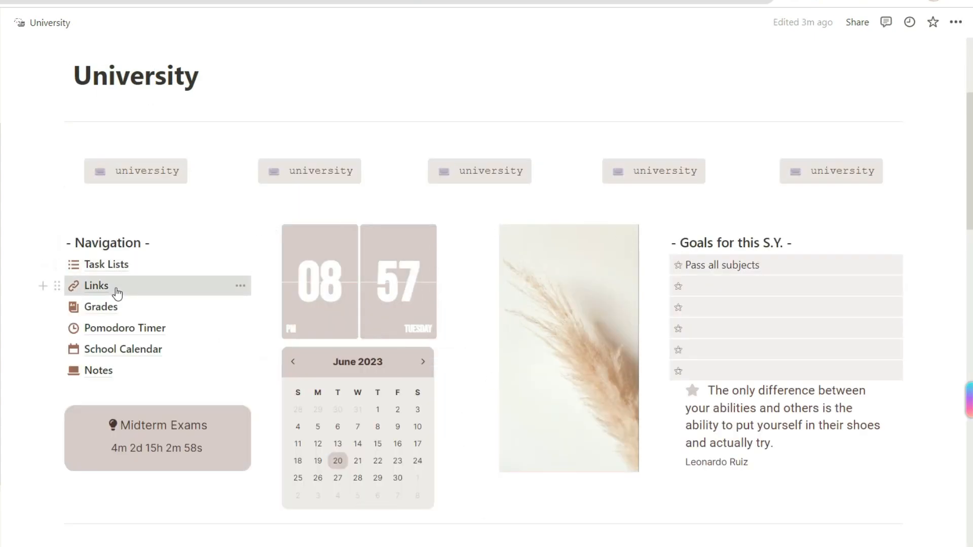
left_click(98, 286)
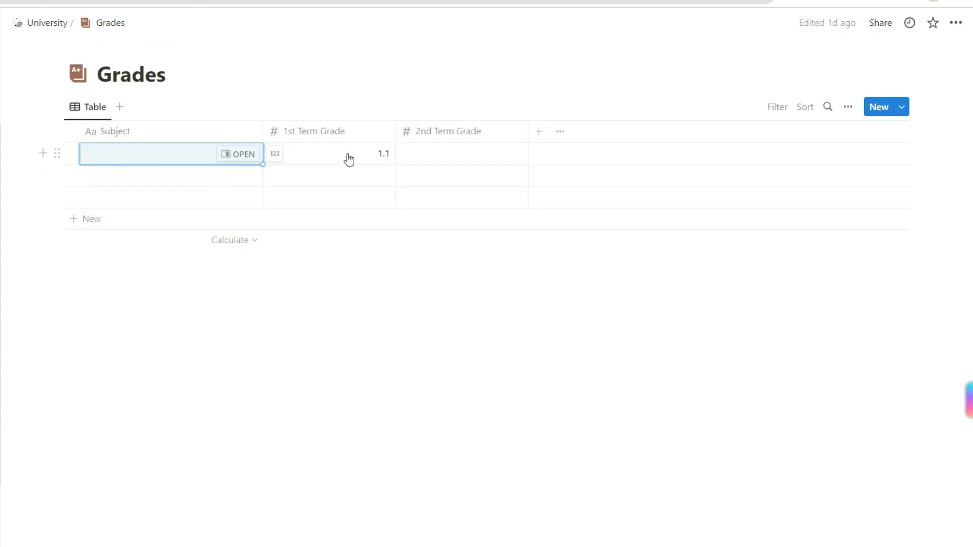
mouse_move(447, 199)
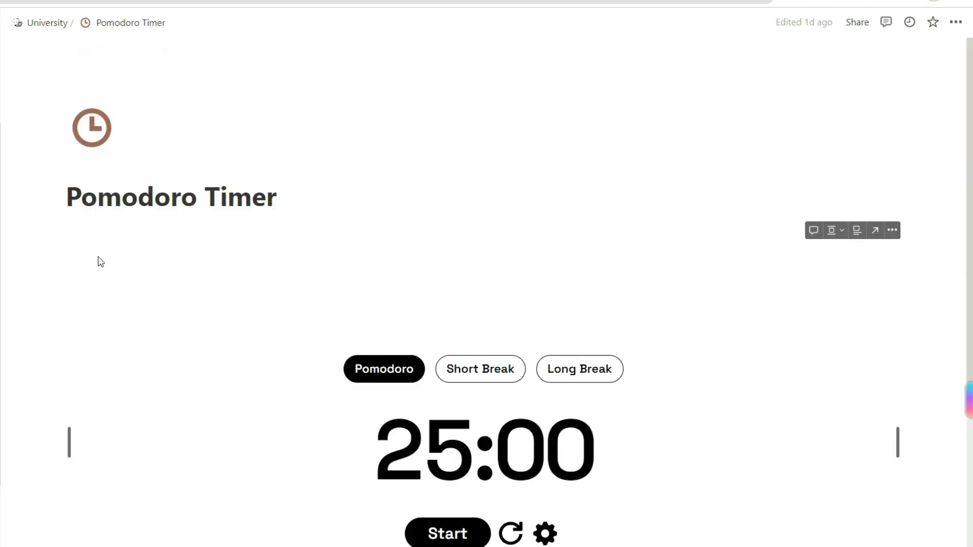
Step: Start the Pomodoro, switch to Short Break, then start a Long Break countdown
scroll("up", 3)
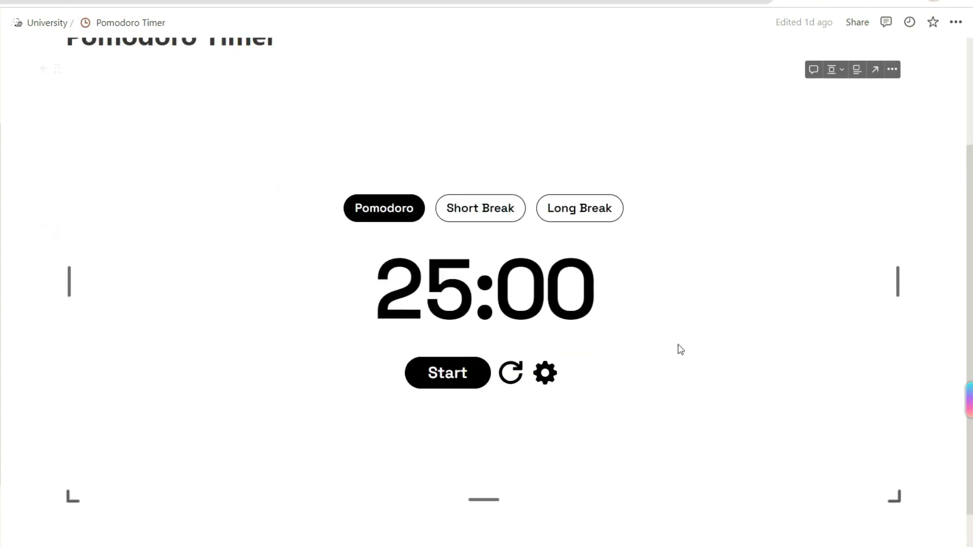
scroll("up", 3)
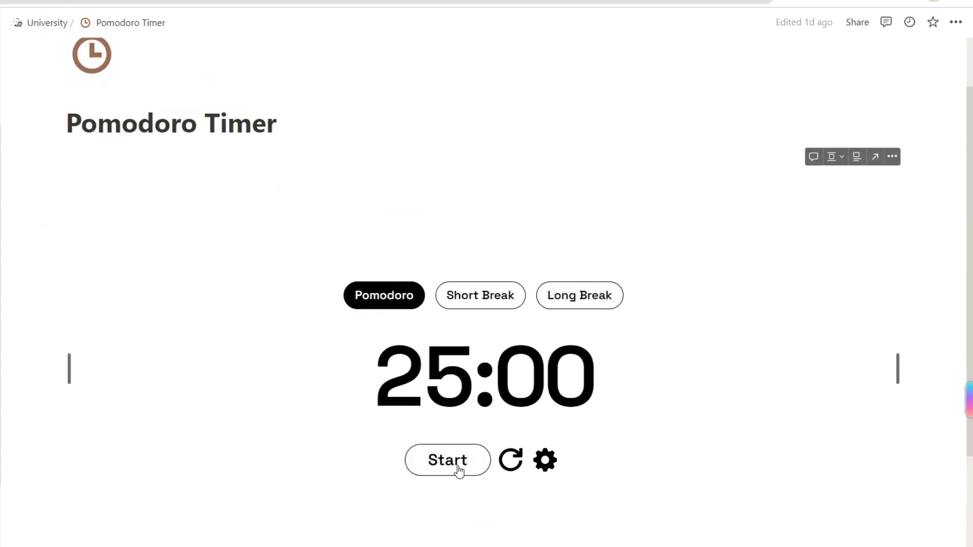
left_click(447, 460)
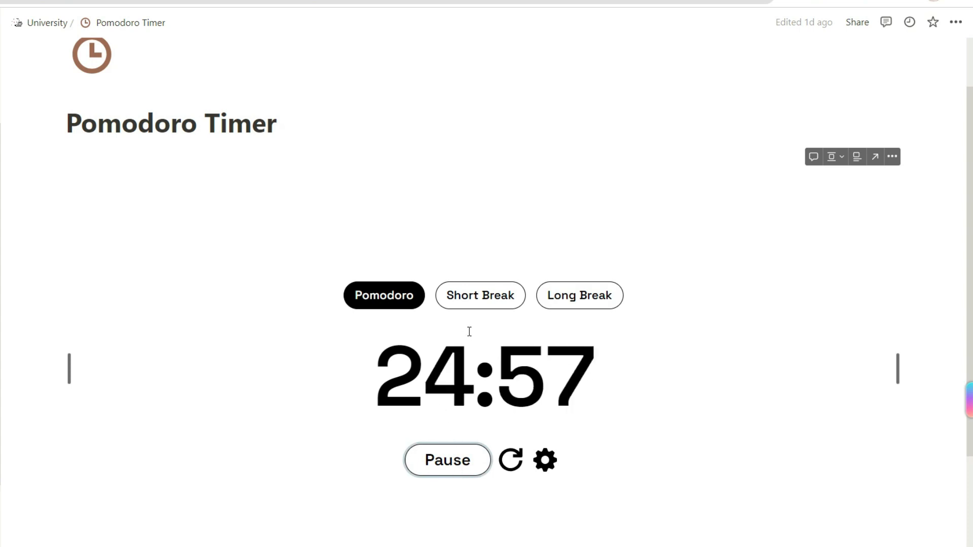
left_click(480, 296)
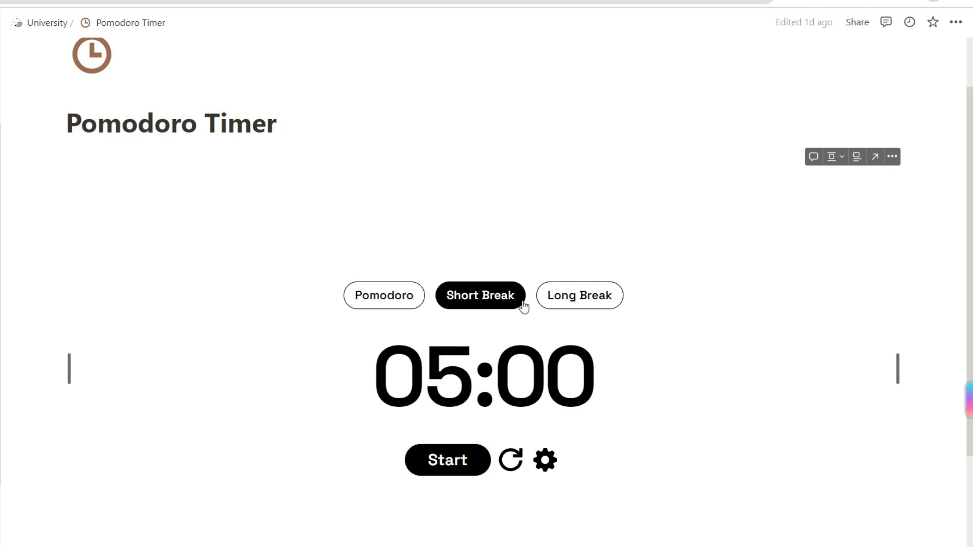
left_click(579, 295)
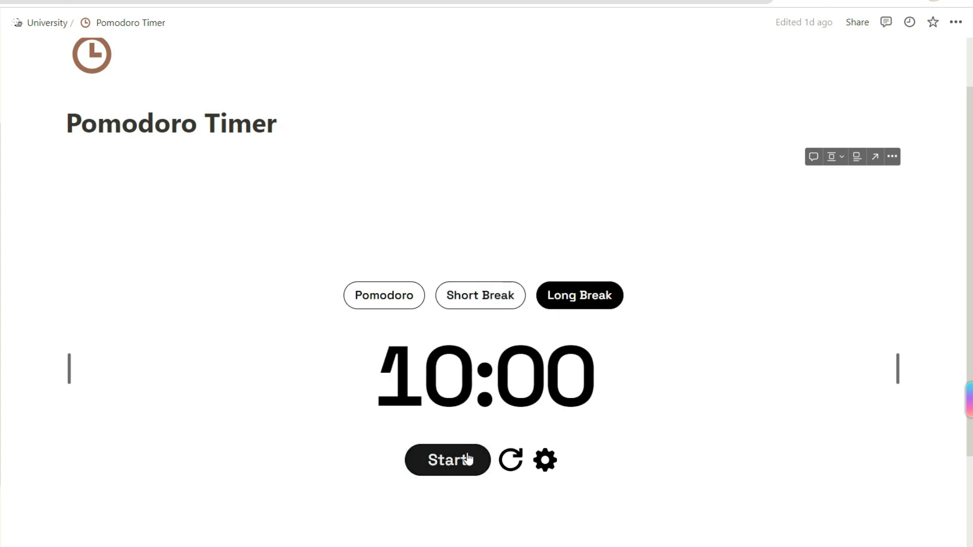
left_click(447, 459)
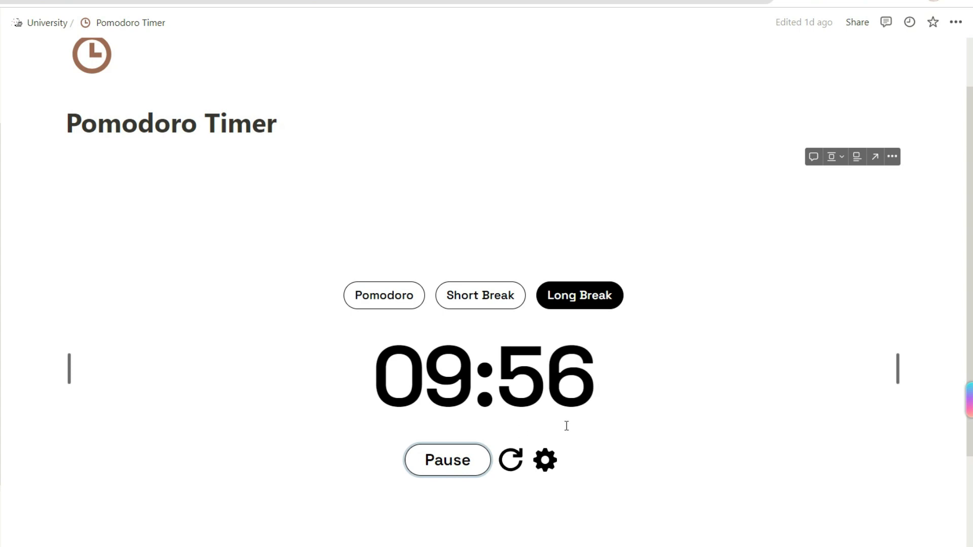
Step: Check the timer settings showing 25, 5 and 10 minute durations
left_click(544, 460)
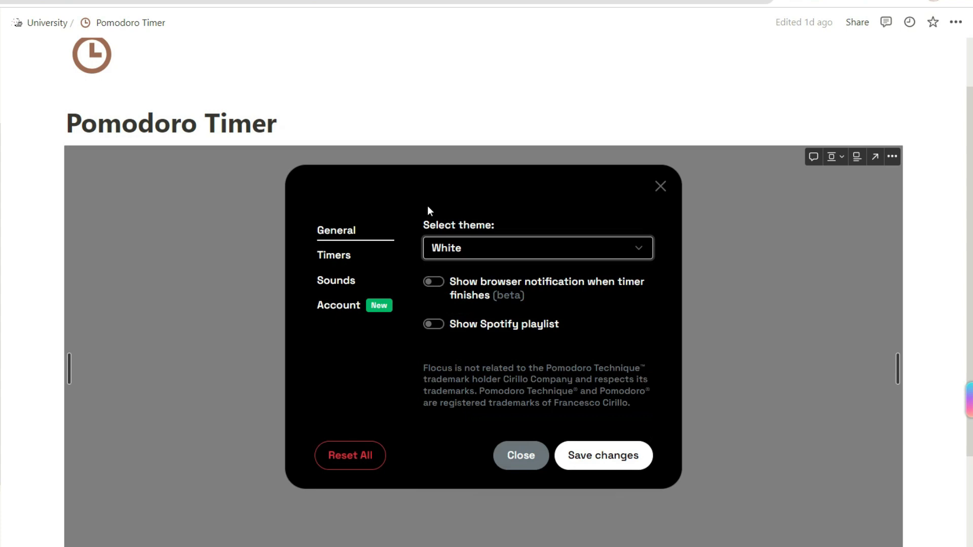
left_click(334, 255)
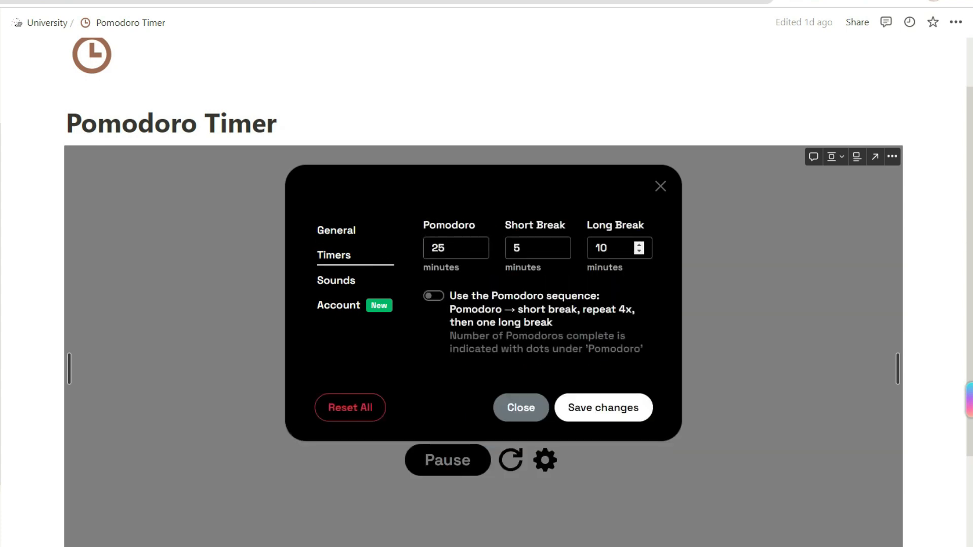
left_click(520, 407)
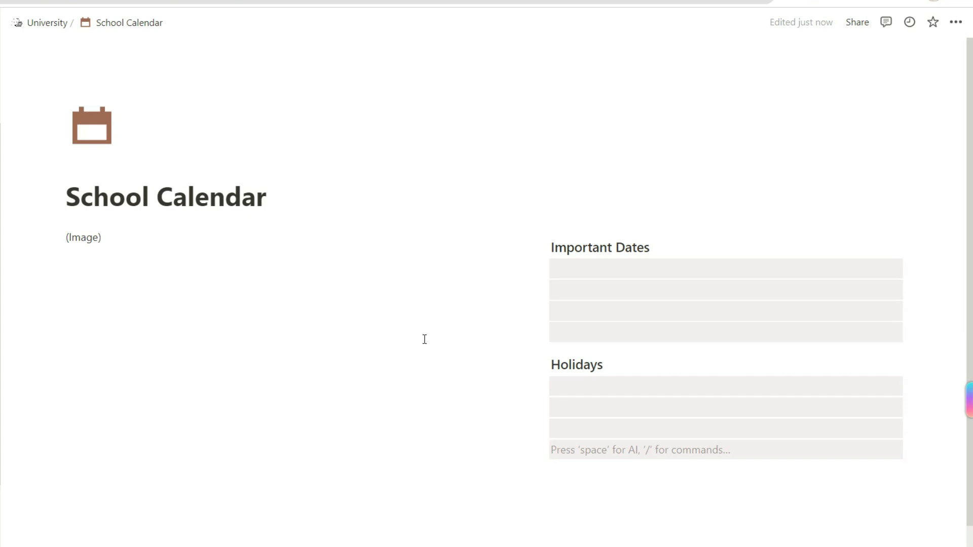
mouse_move(418, 336)
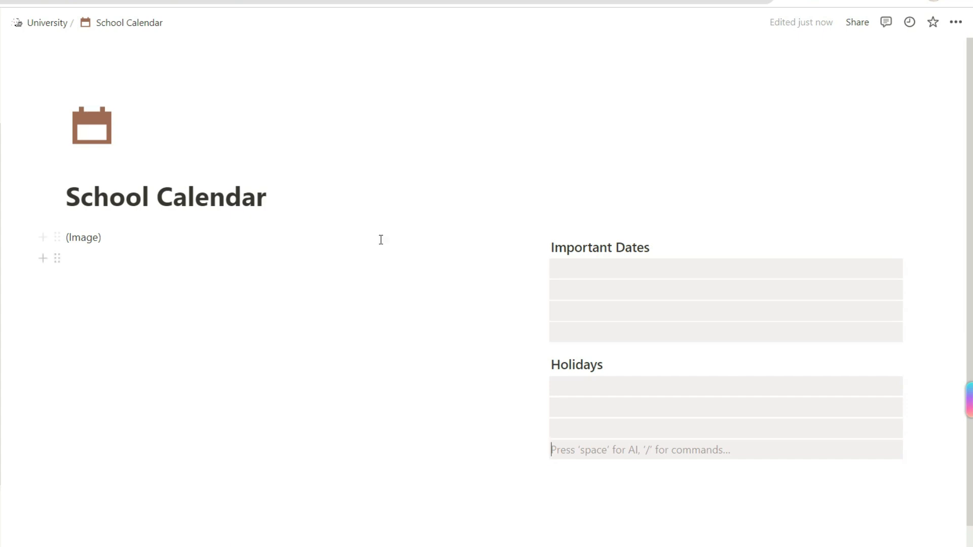
Step: Add 'August 14, 2023 - 1st day of class' under Important Dates, then return to University
type("/d")
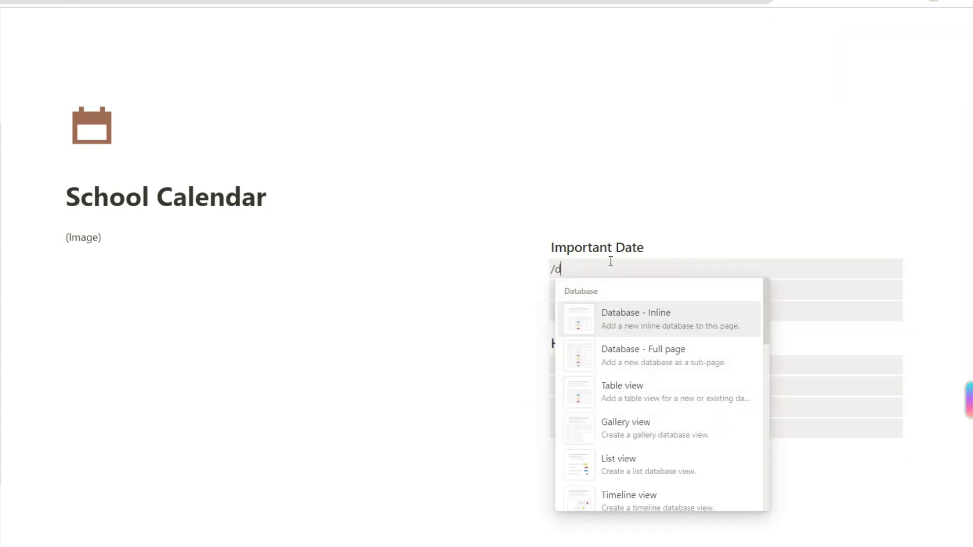
type("@August 14")
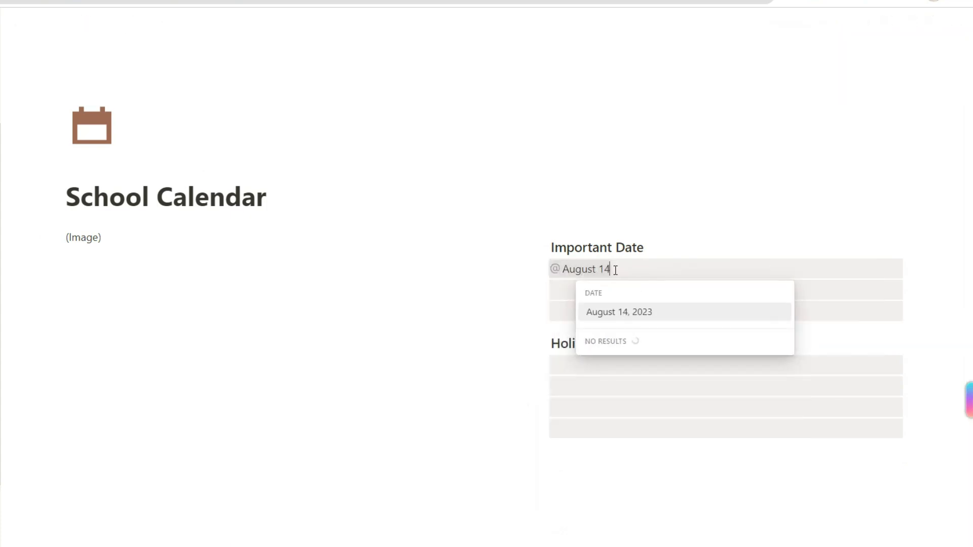
left_click(618, 311)
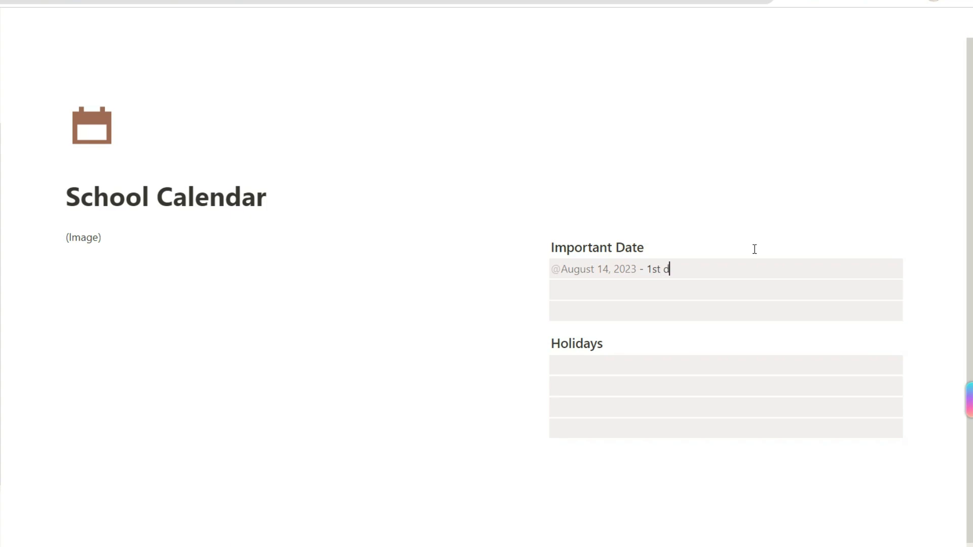
type("ay of class")
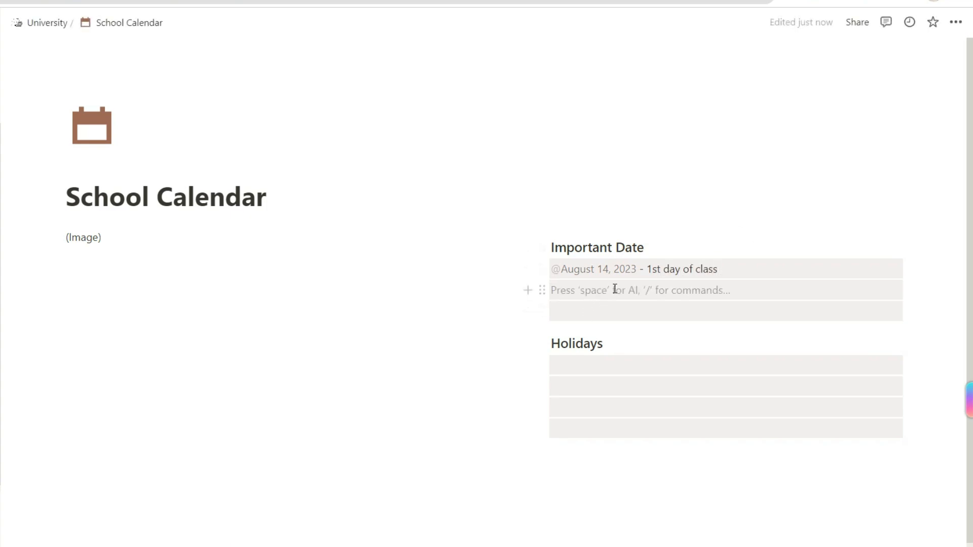
mouse_move(248, 112)
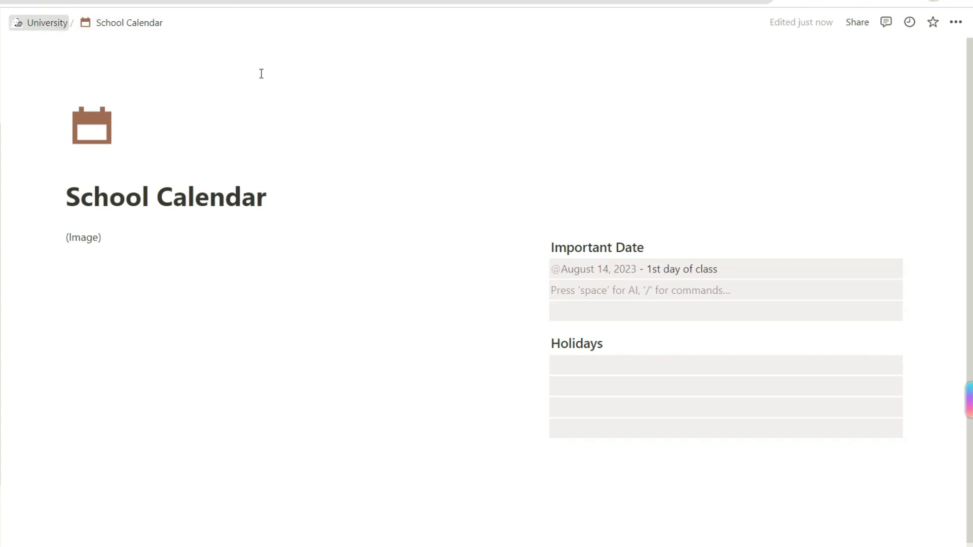
left_click(46, 22)
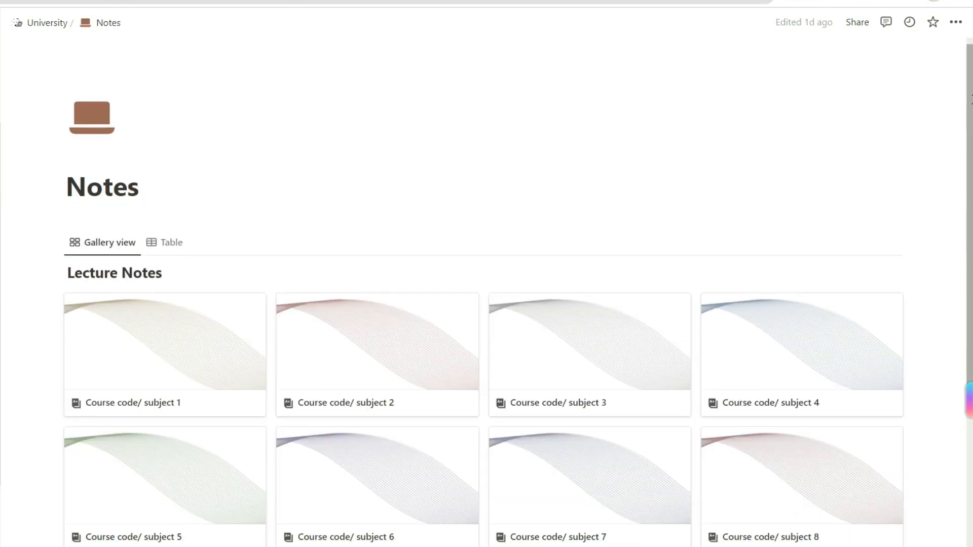
Step: Scroll through the Lecture Notes gallery of ten subject cards
scroll("down", 3)
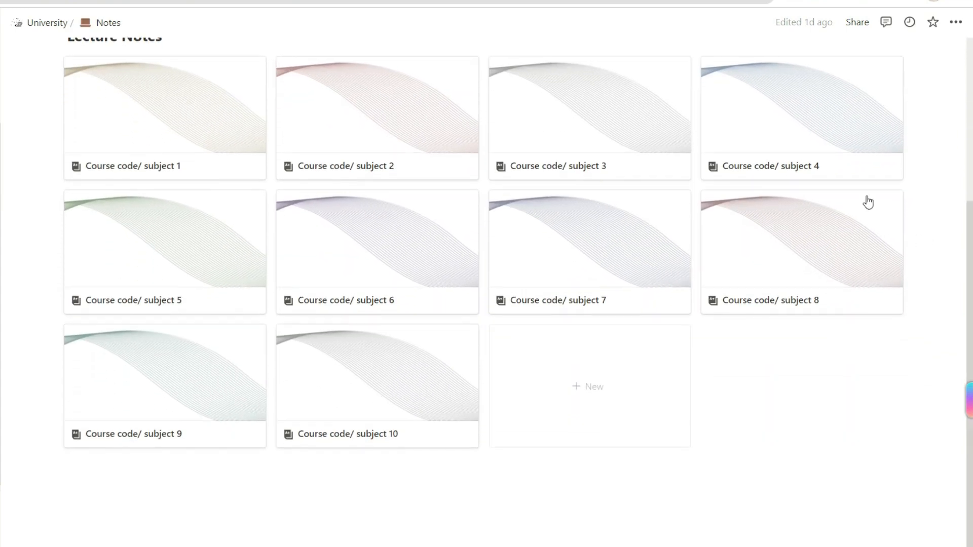
mouse_move(594, 144)
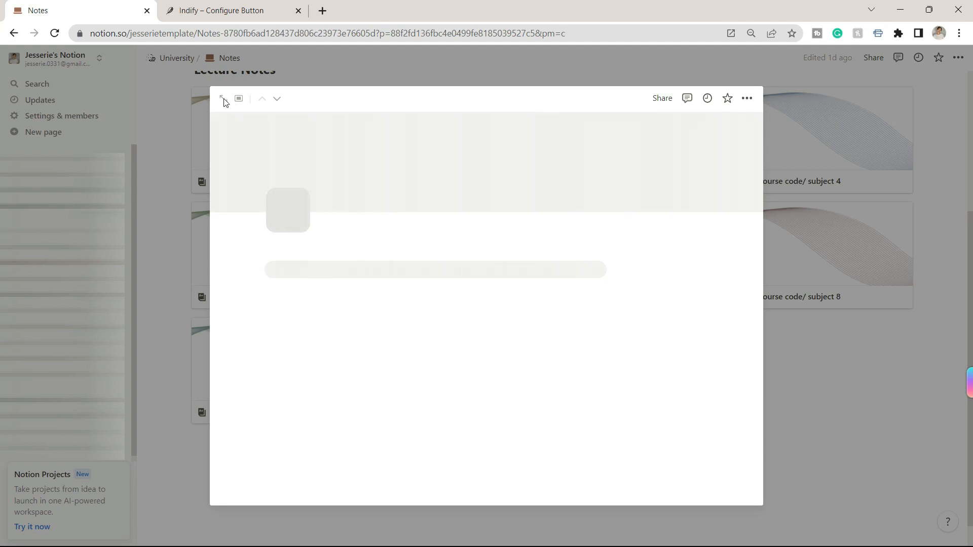
Step: Open Course code/ subject 1 full-page and add a checked Project task row
left_click(224, 98)
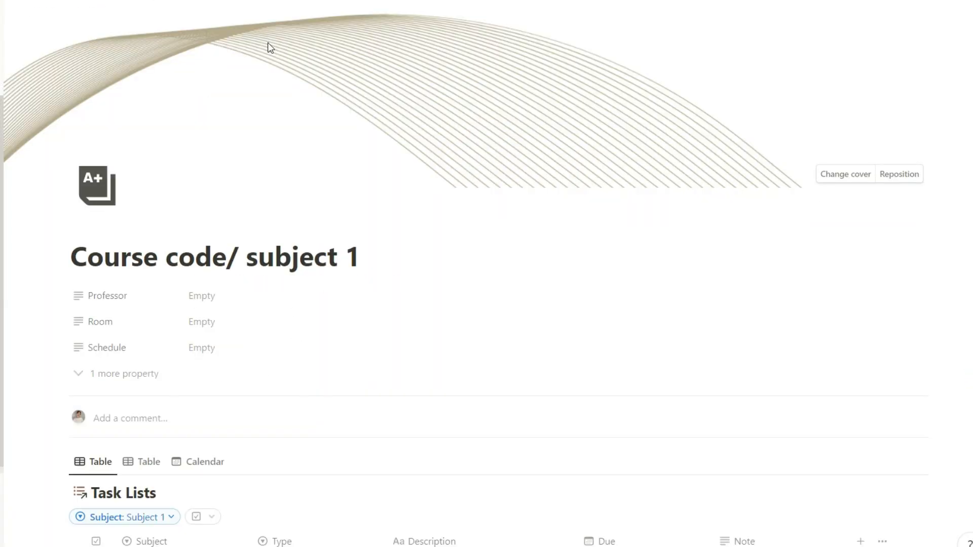
left_click(201, 321)
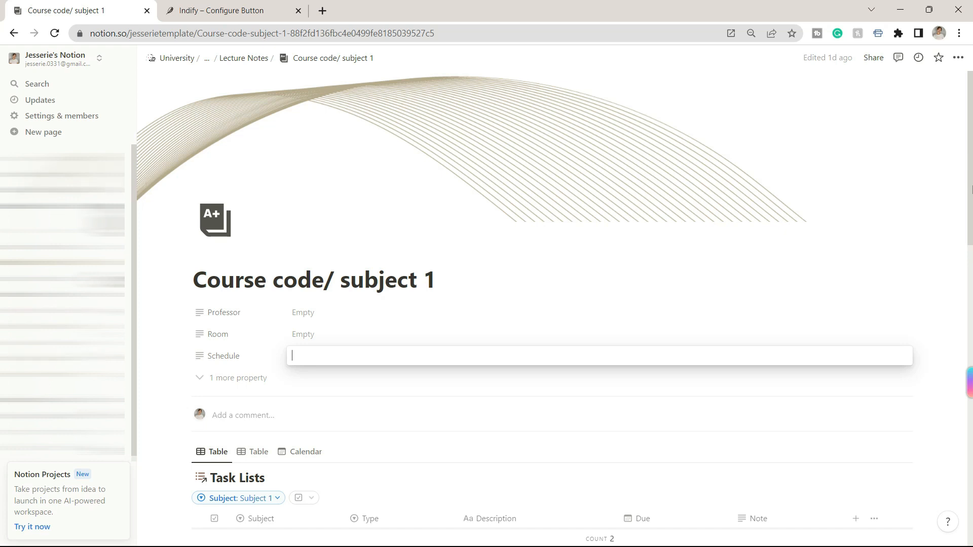
scroll("down", 3)
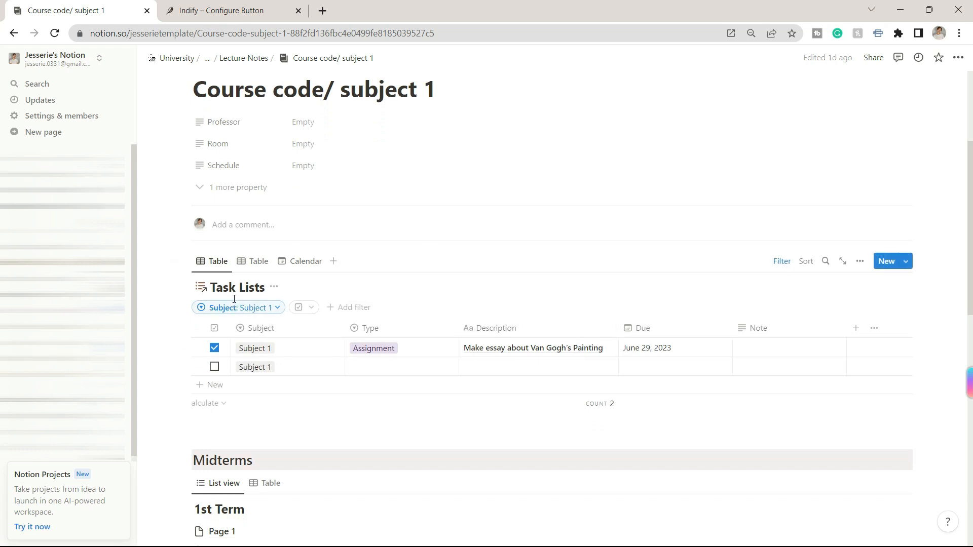
mouse_move(253, 288)
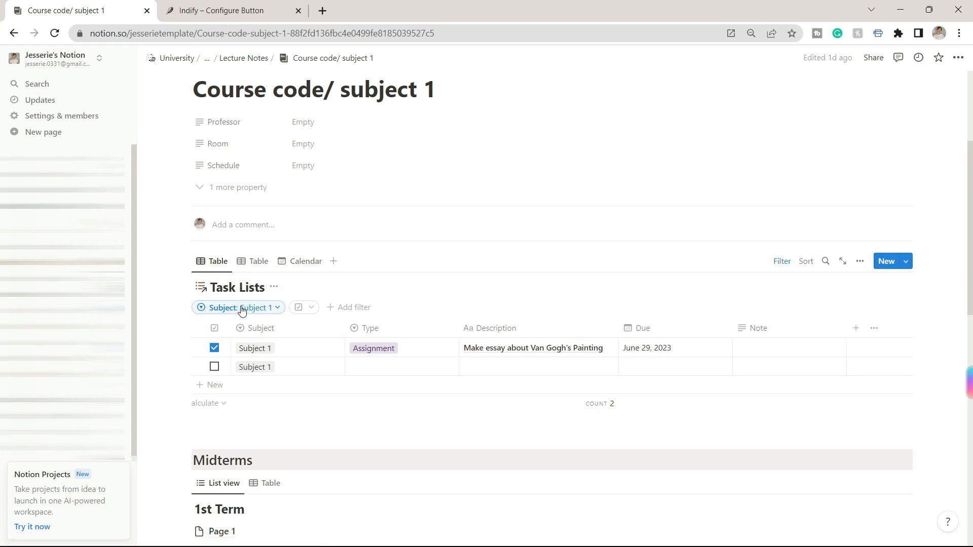
left_click(353, 307)
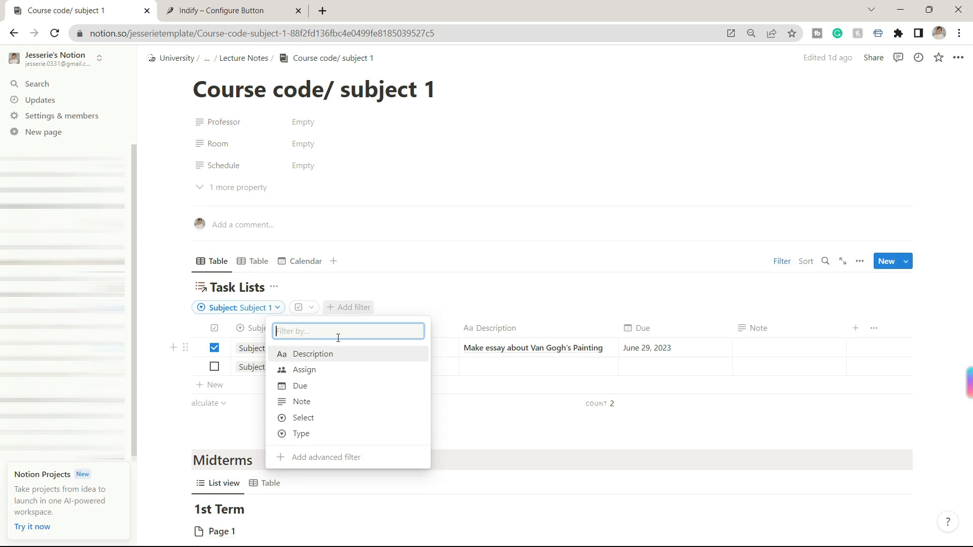
mouse_move(328, 324)
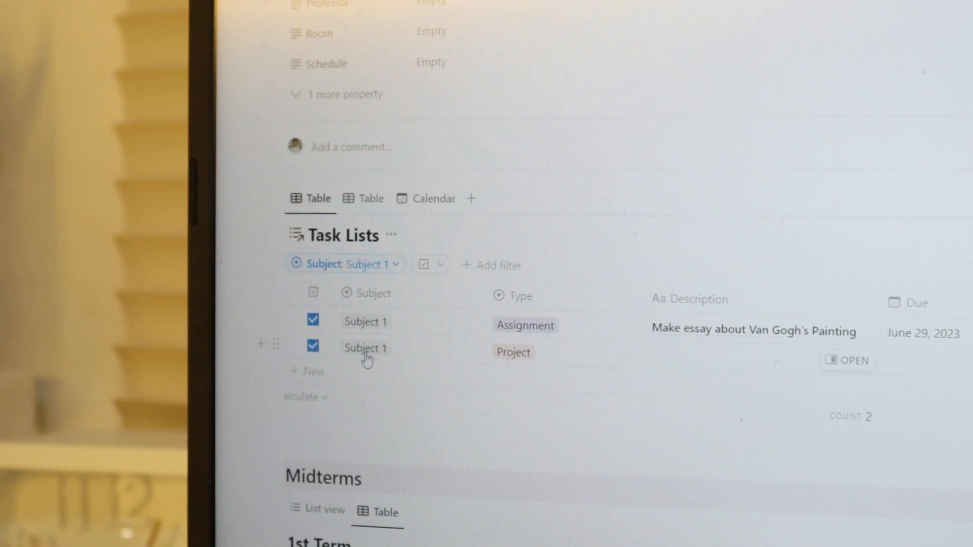
left_click(312, 371)
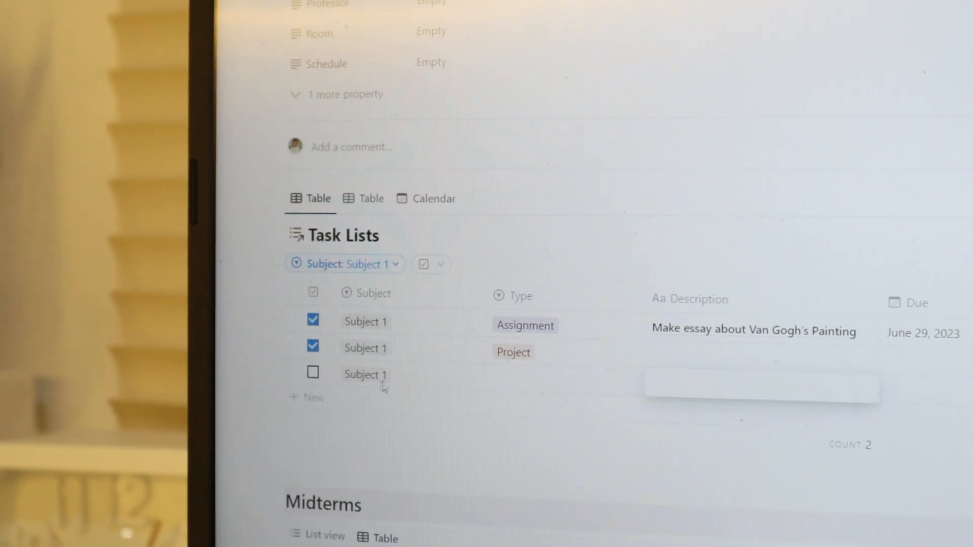
mouse_move(683, 404)
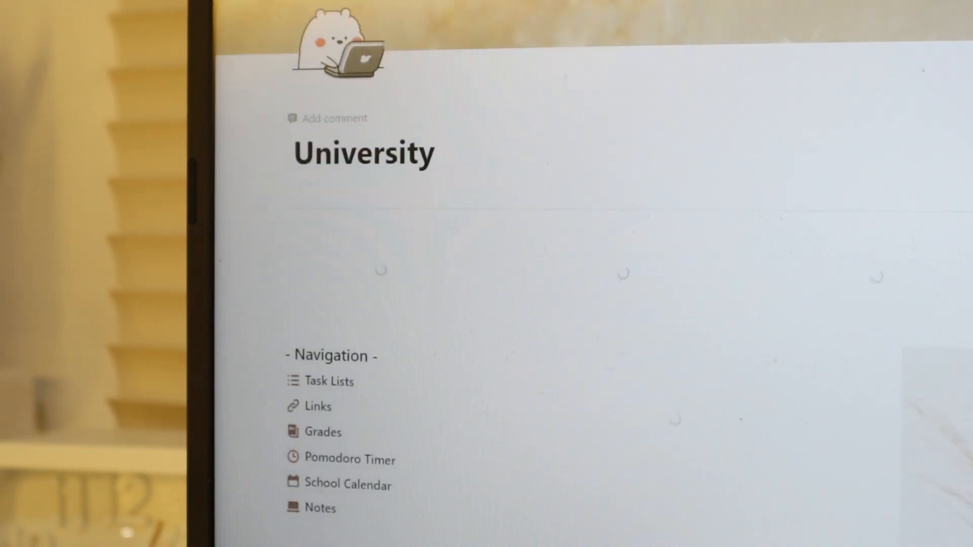
Step: Scroll to the dashboard's seven-task list showing Subject 1's Project task
scroll("down", 3)
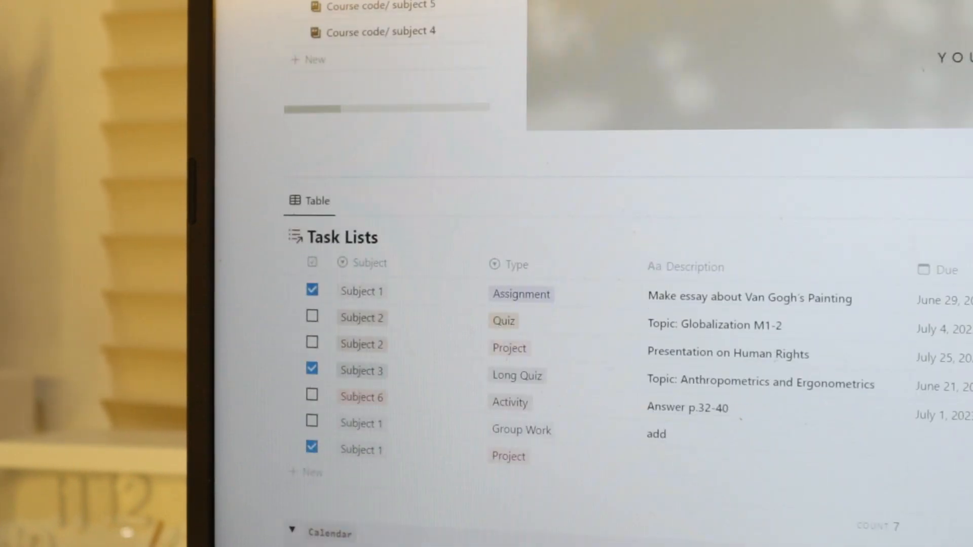
scroll("down", 3)
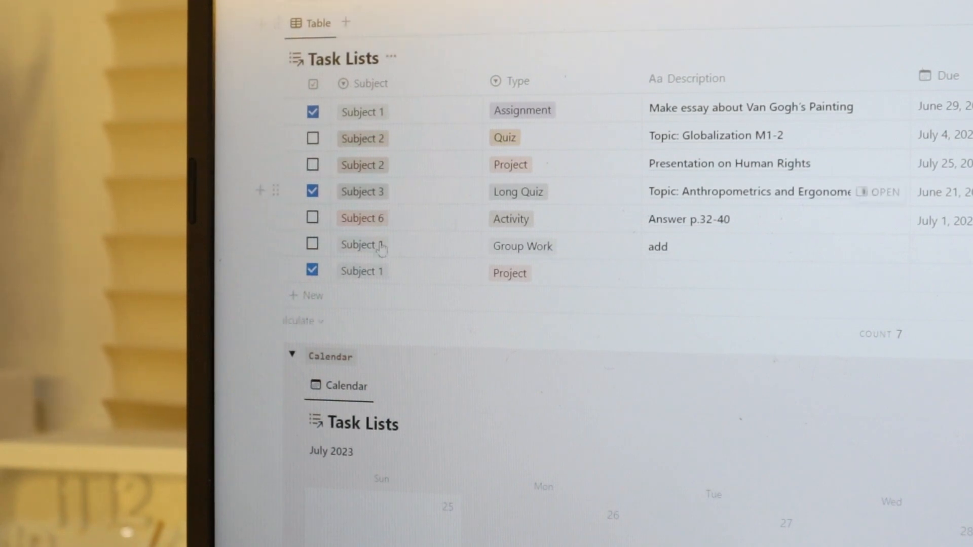
mouse_move(581, 287)
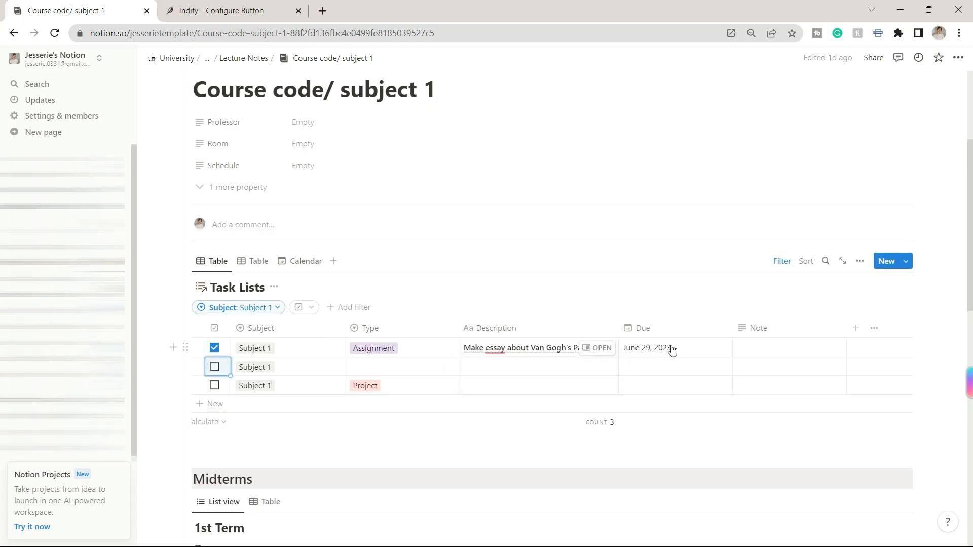
mouse_move(675, 351)
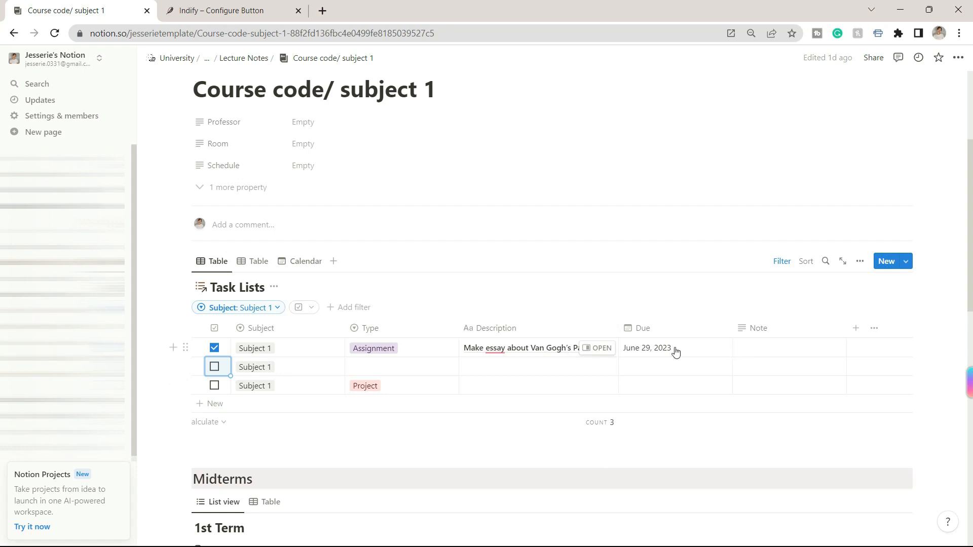
Step: Switch subject 1's Midterms 1st Term notes from List to Table view
scroll("down", 3)
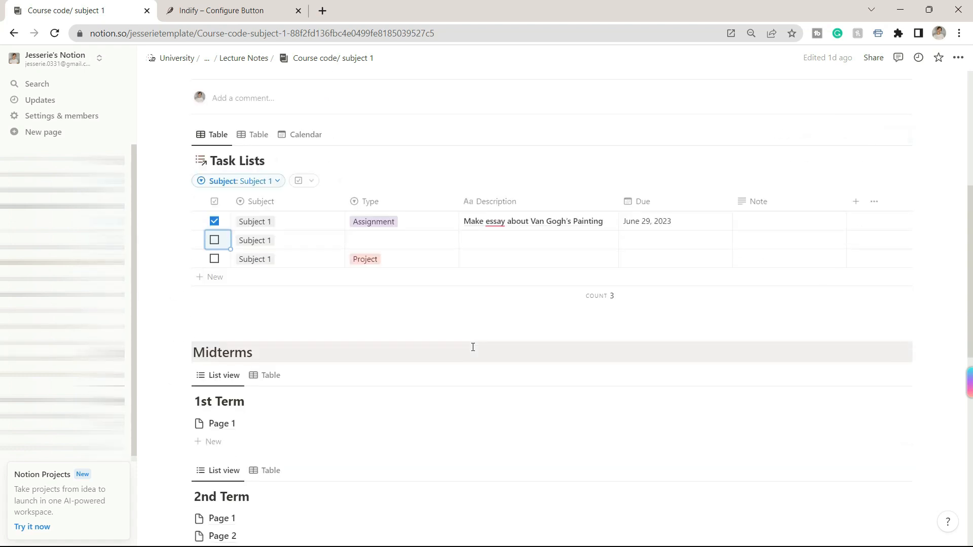
scroll("down", 3)
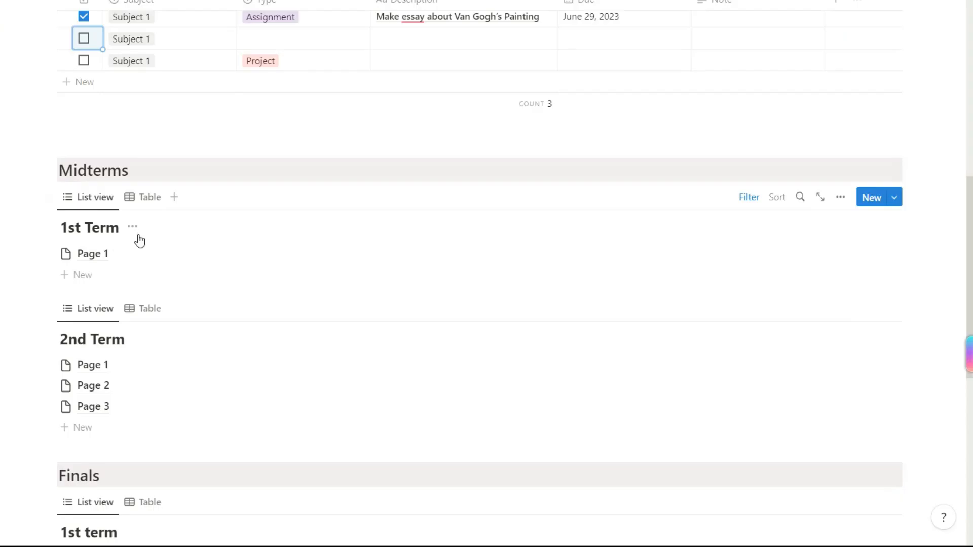
mouse_move(152, 208)
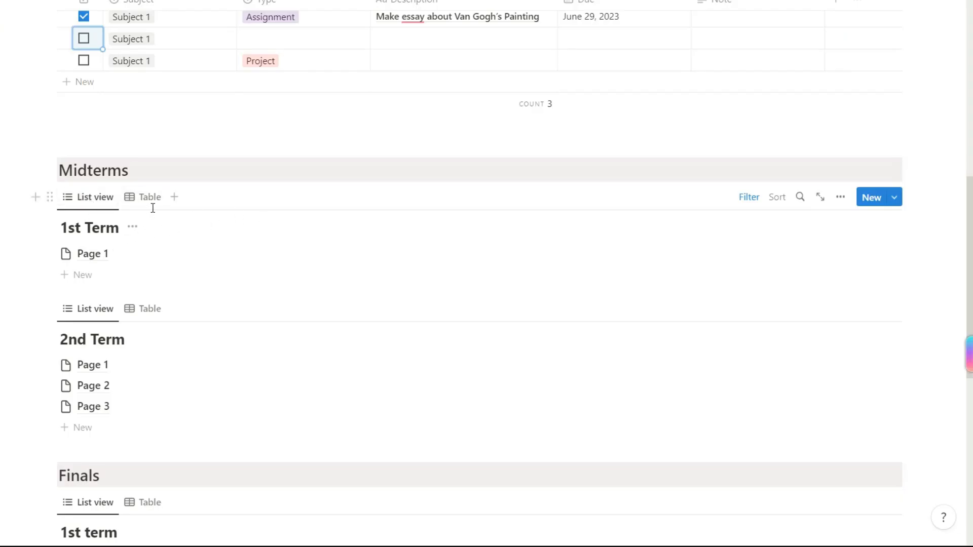
left_click(150, 197)
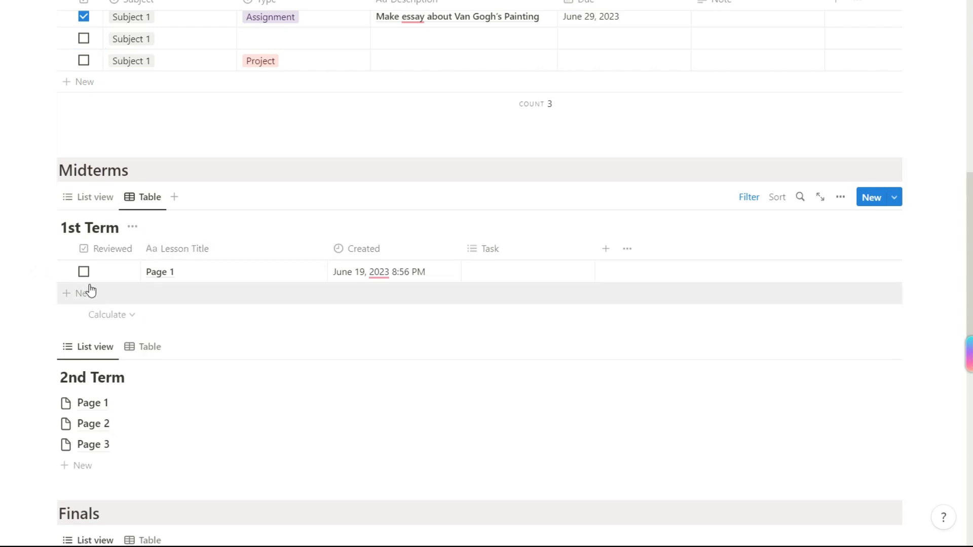
scroll("down", 3)
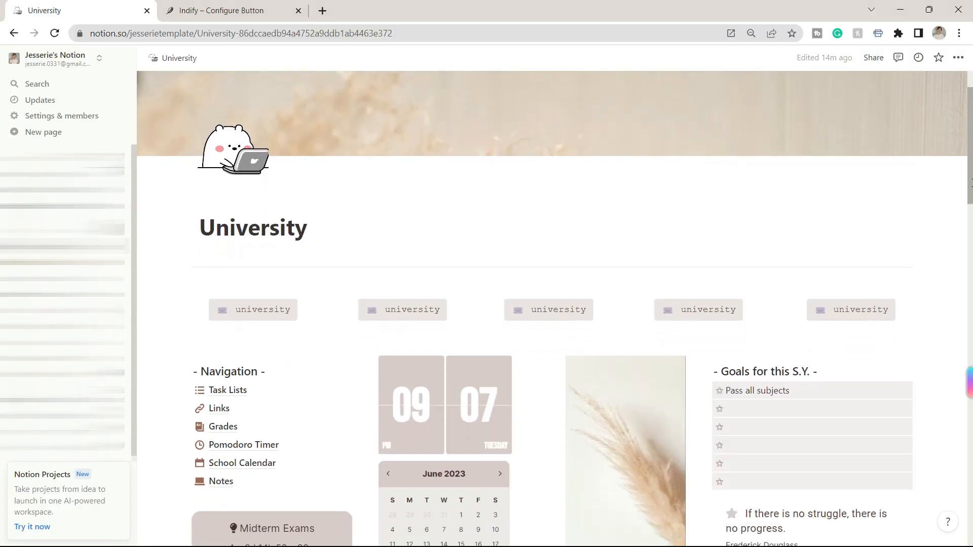
Step: Scroll through the class schedule, seven-task list and July task calendar
scroll("down", 3)
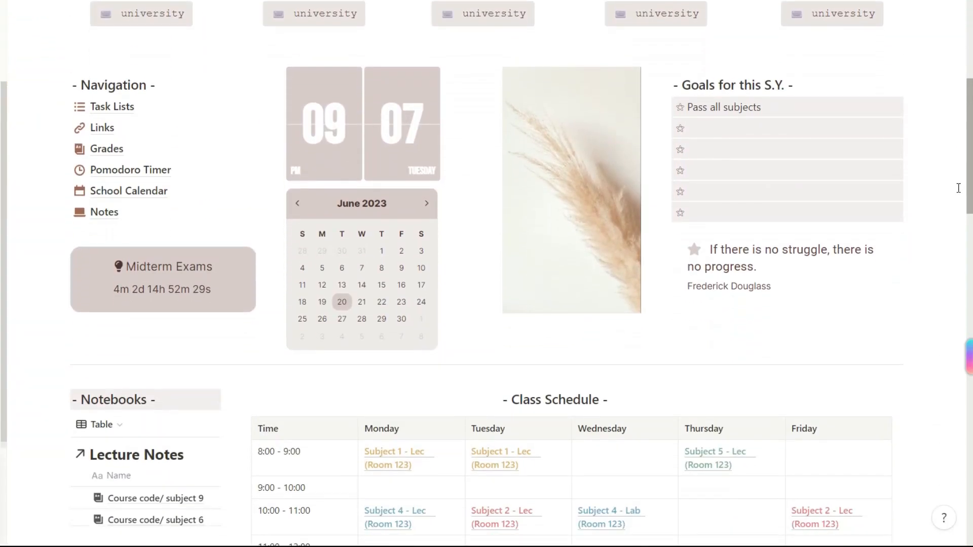
scroll("down", 3)
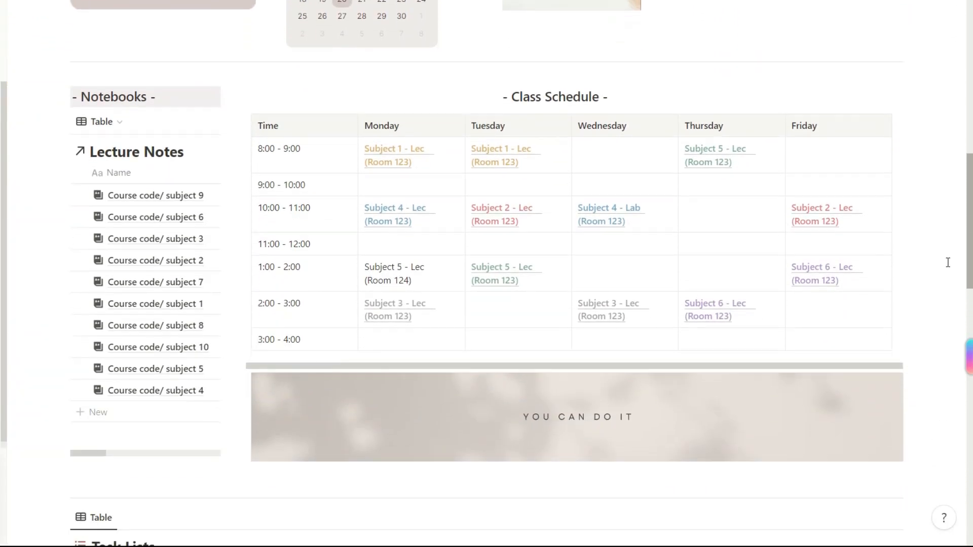
scroll("down", 3)
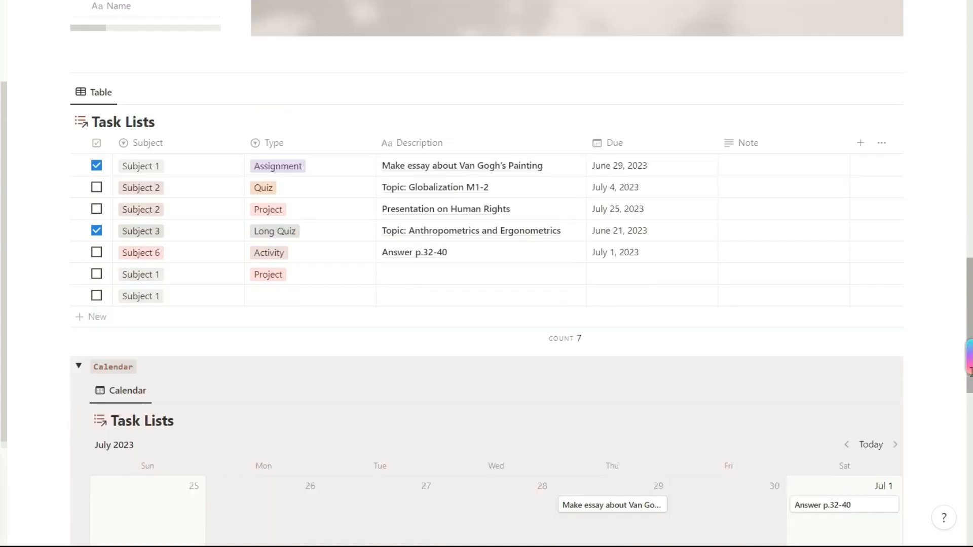
scroll("down", 3)
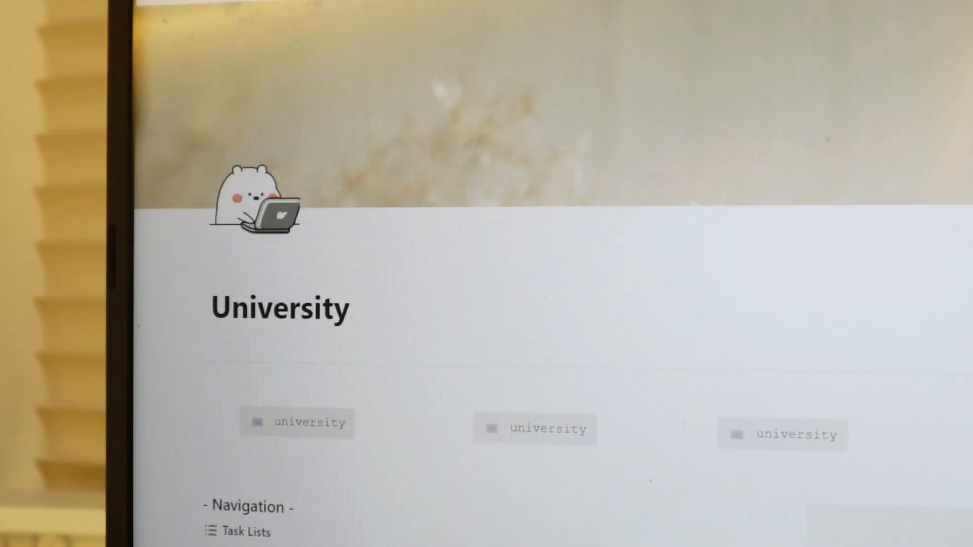
scroll("down", 3)
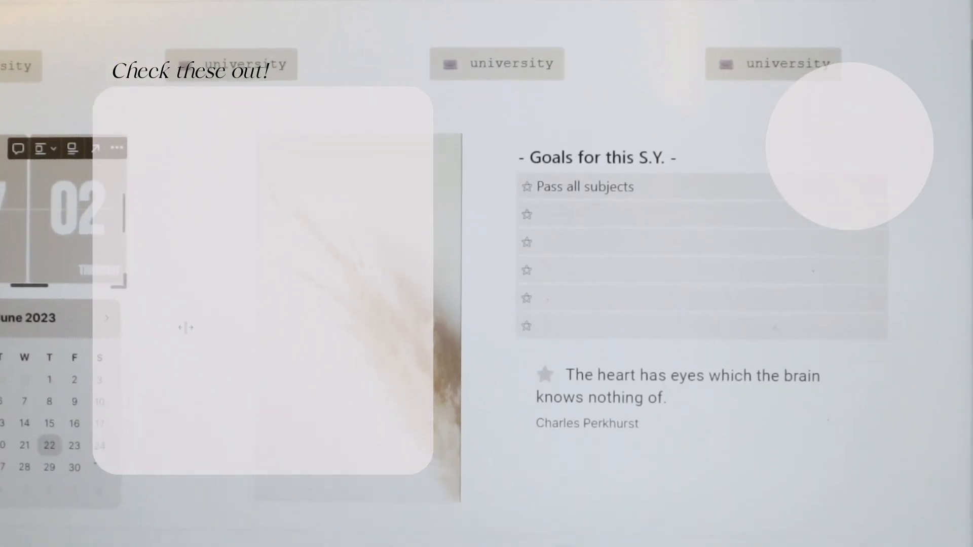